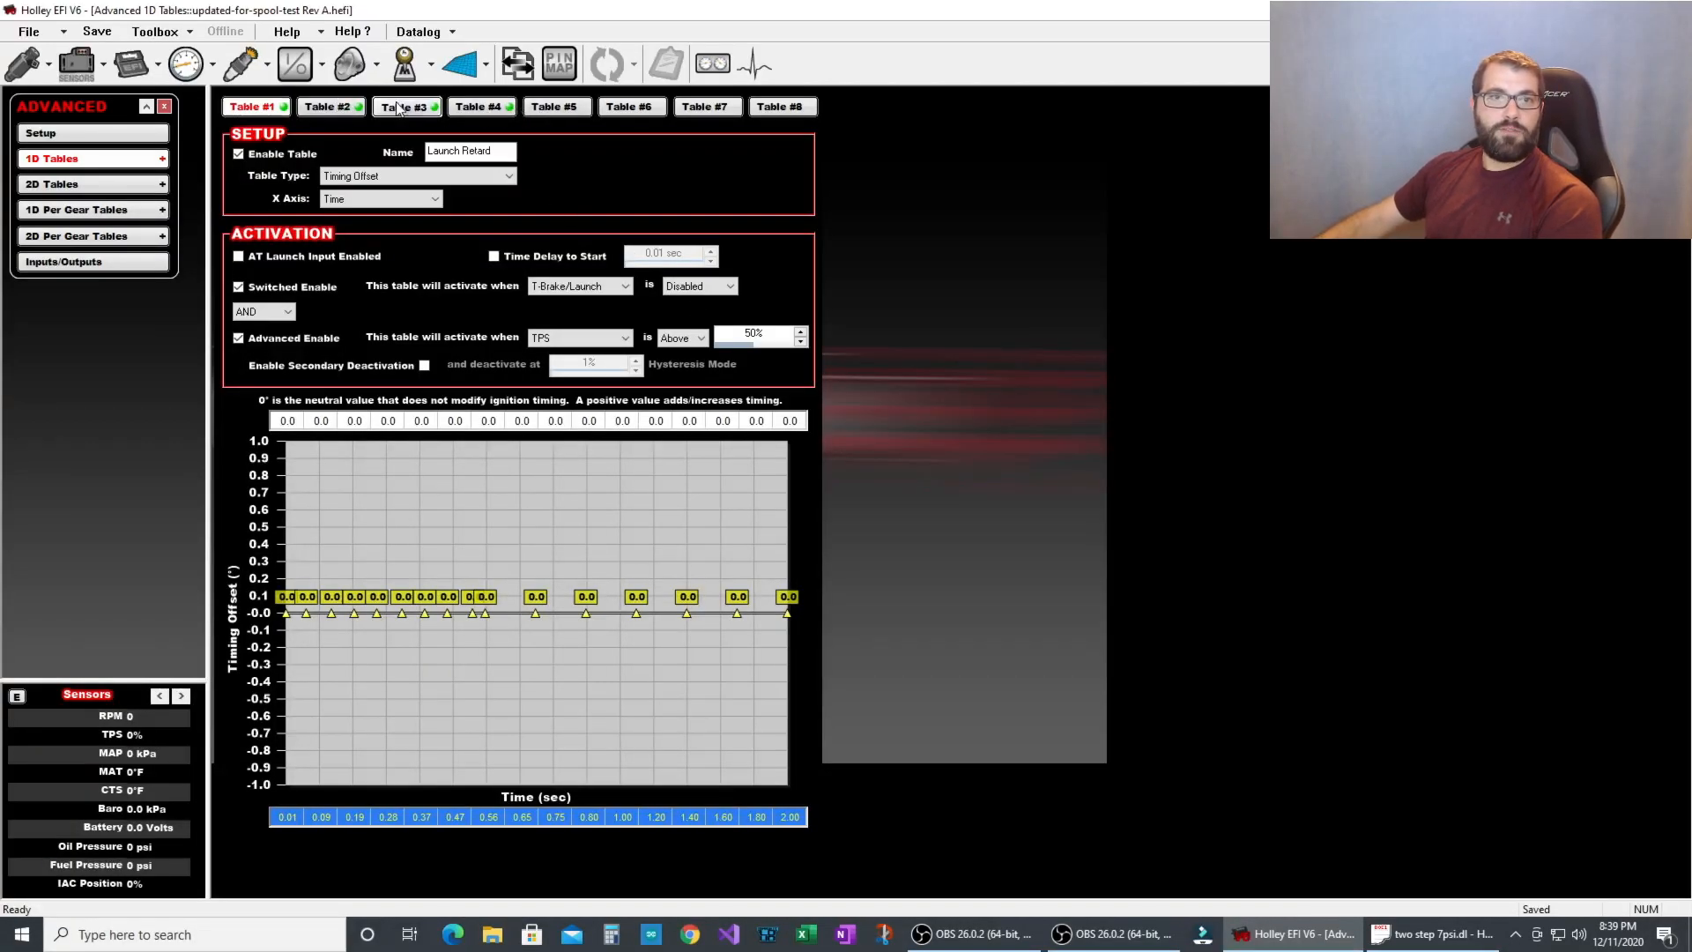
Step: Show Table #3, the 3 step Rev Limiter #1 Offset adding 400 RPM up to 6 psi, via Advanced 1D Tables
click(407, 106)
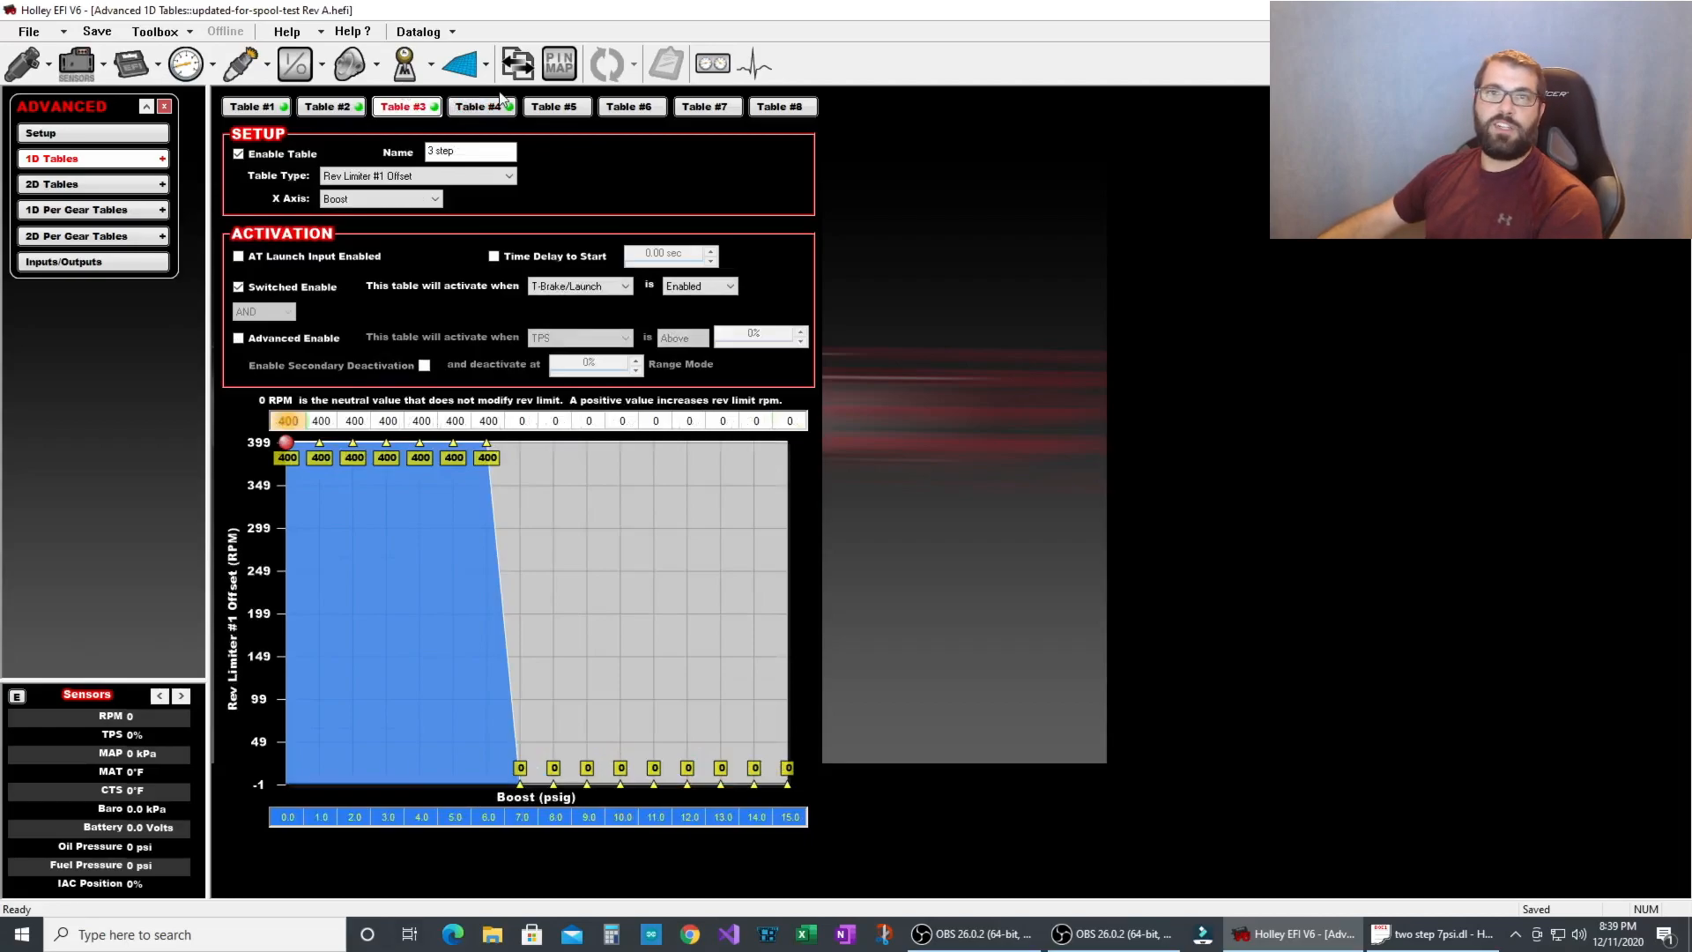
mouse_move(535, 439)
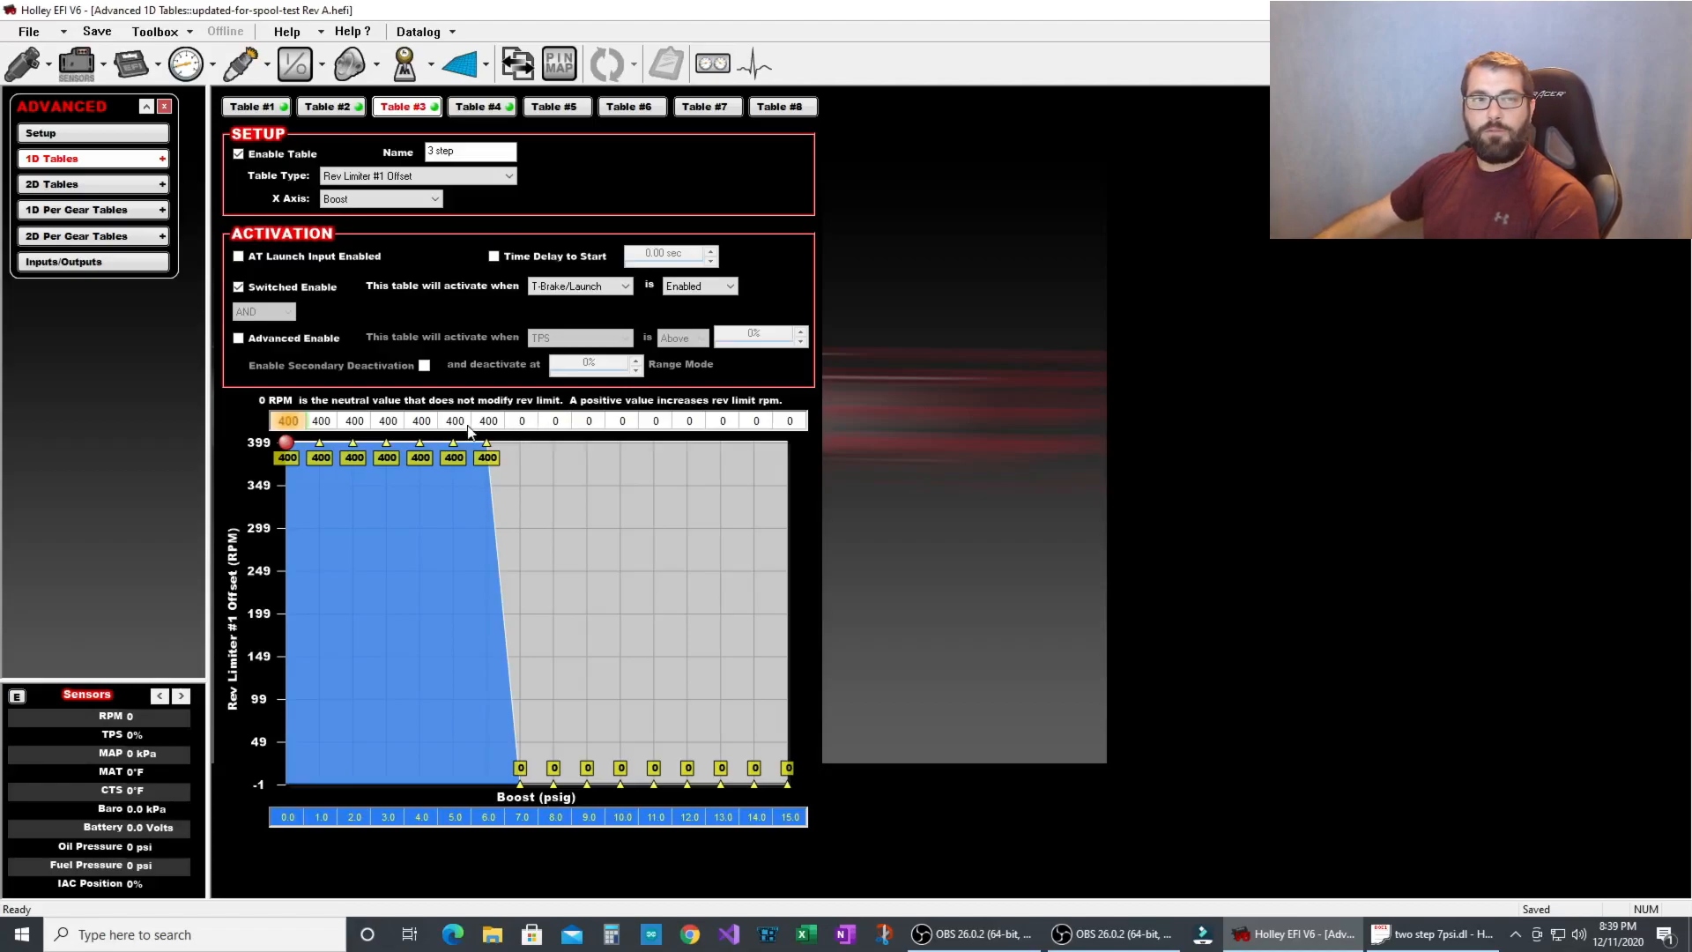
mouse_move(508, 661)
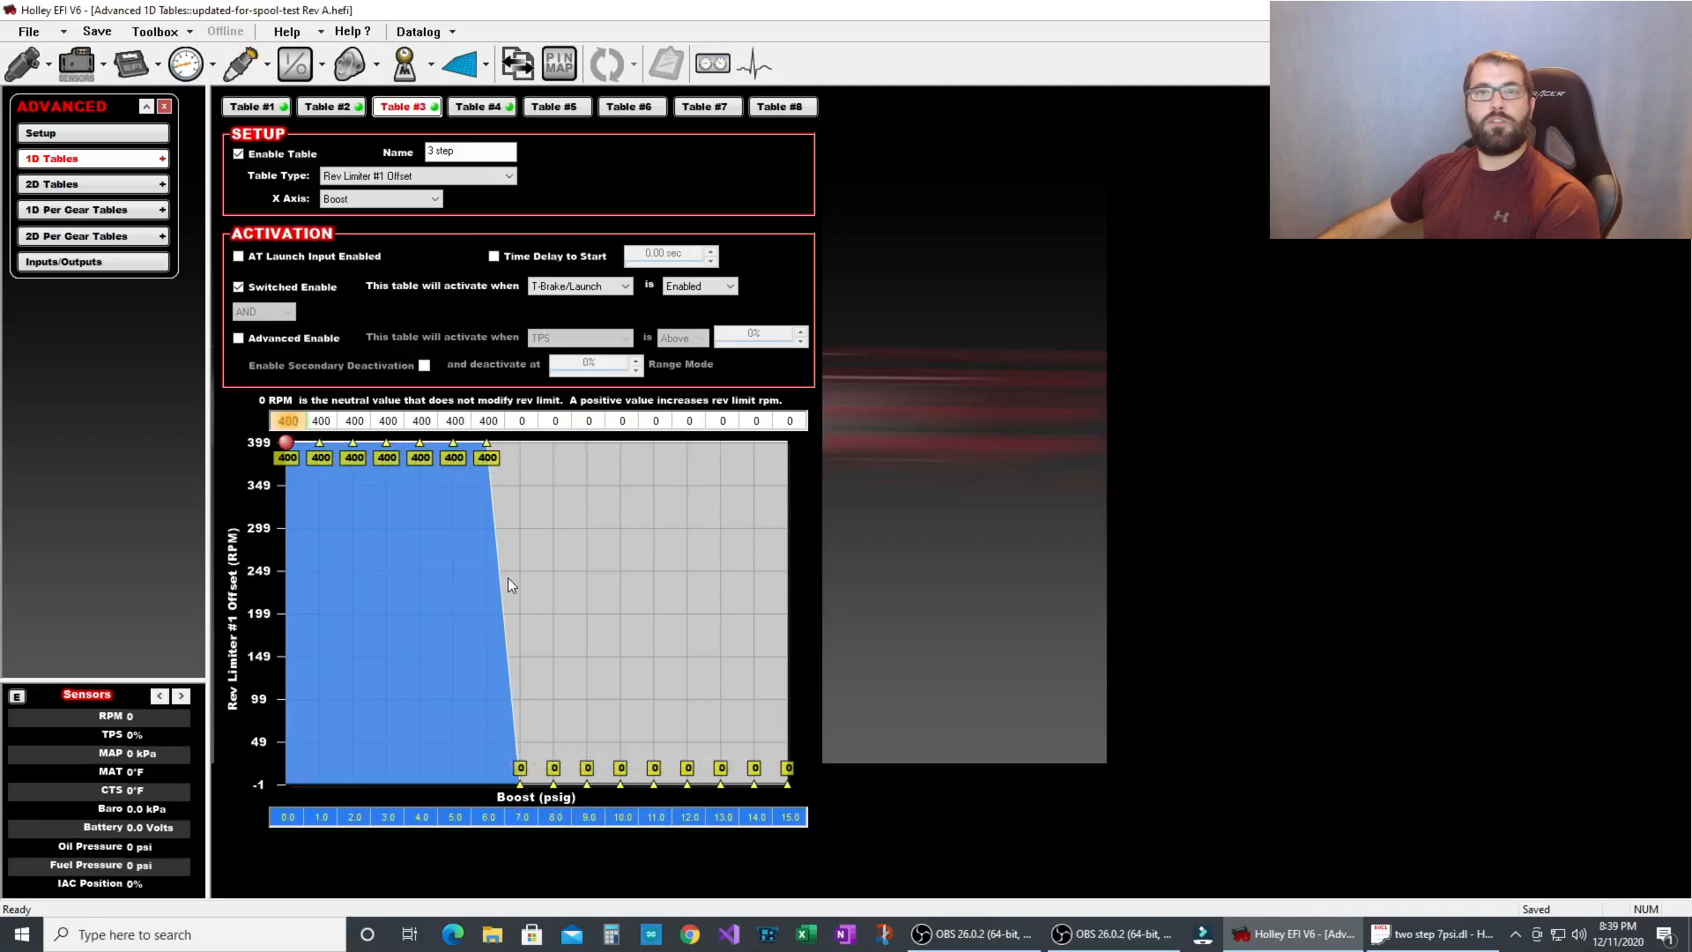
mouse_move(310, 425)
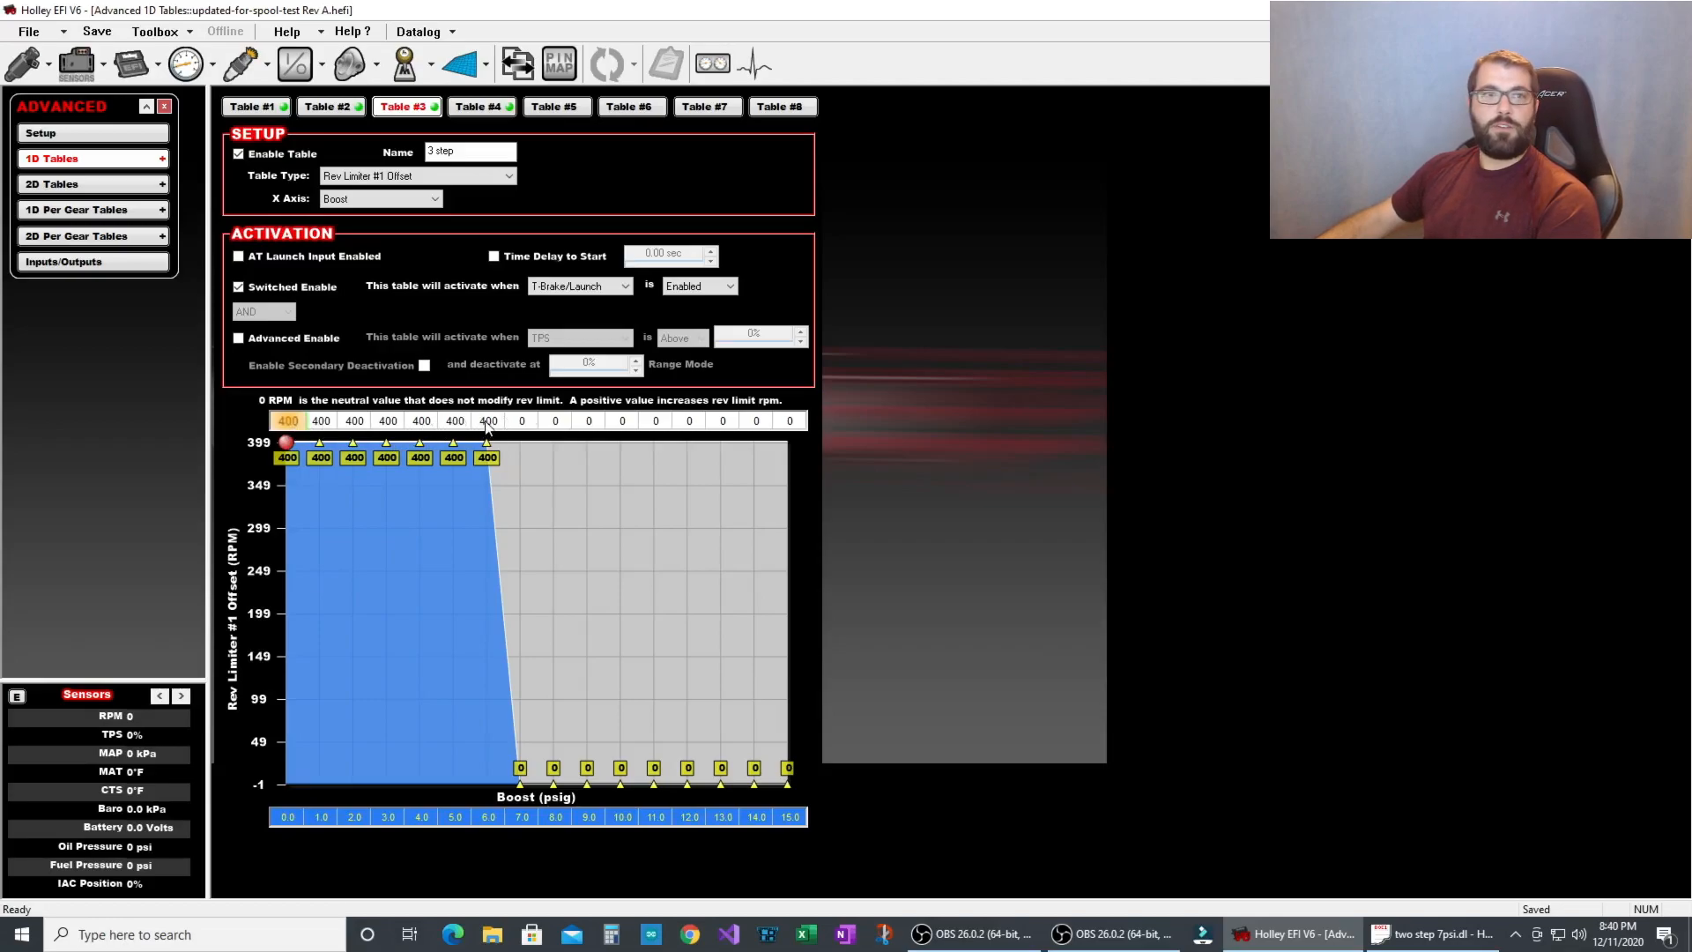
click(187, 64)
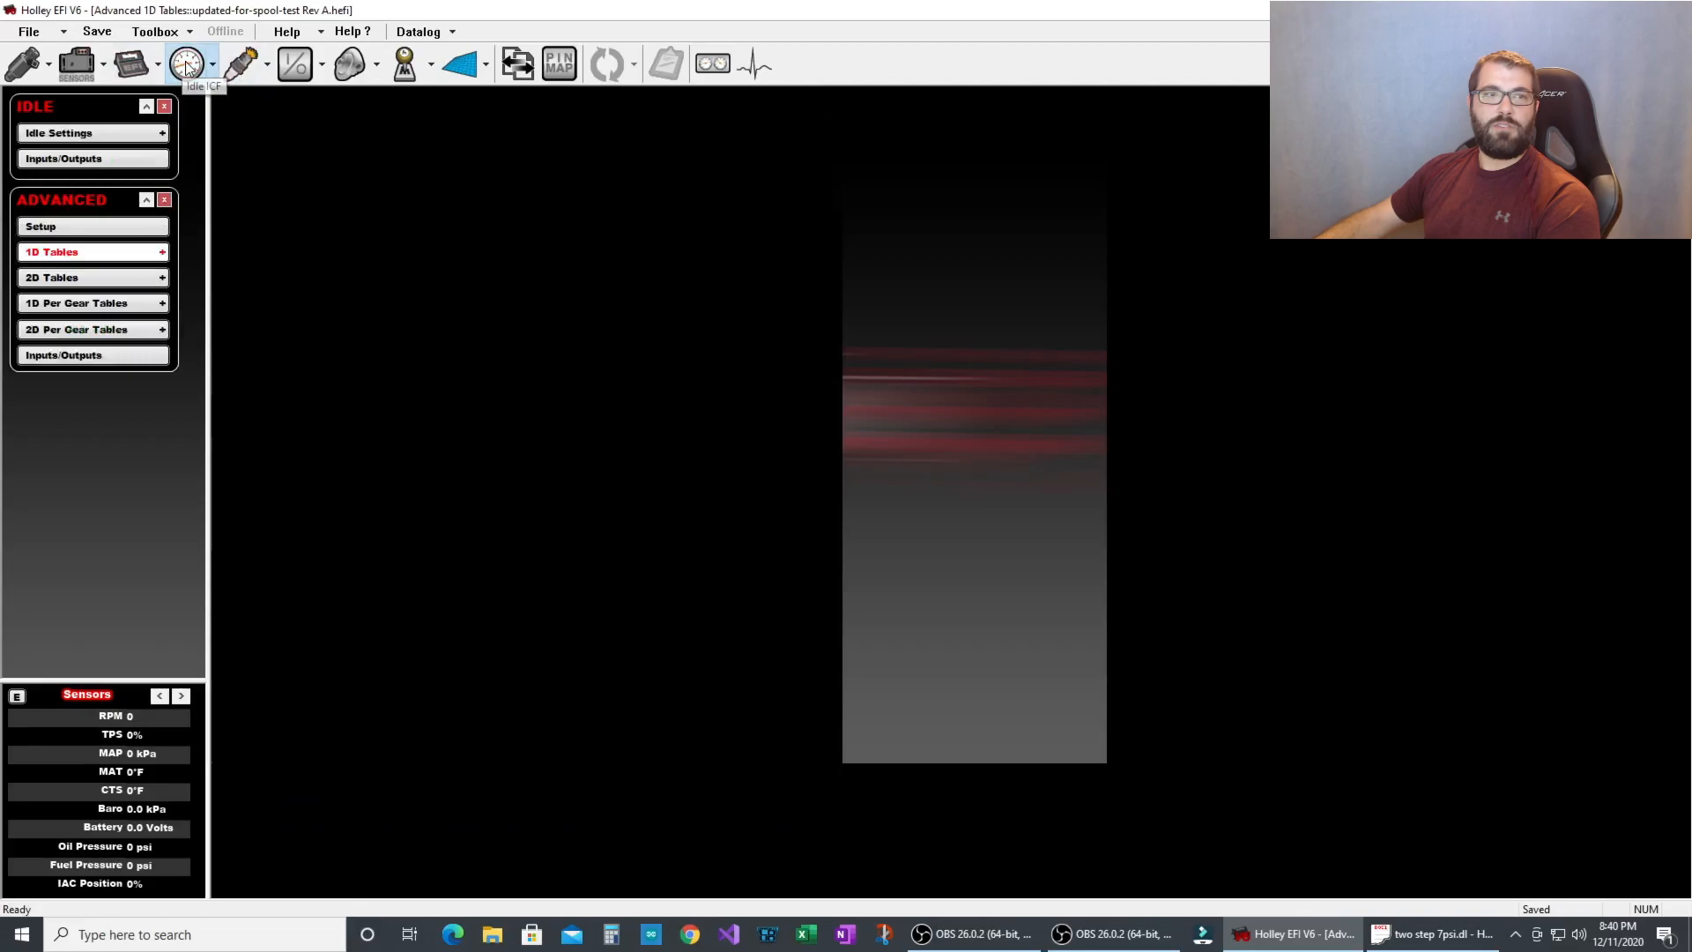
click(185, 63)
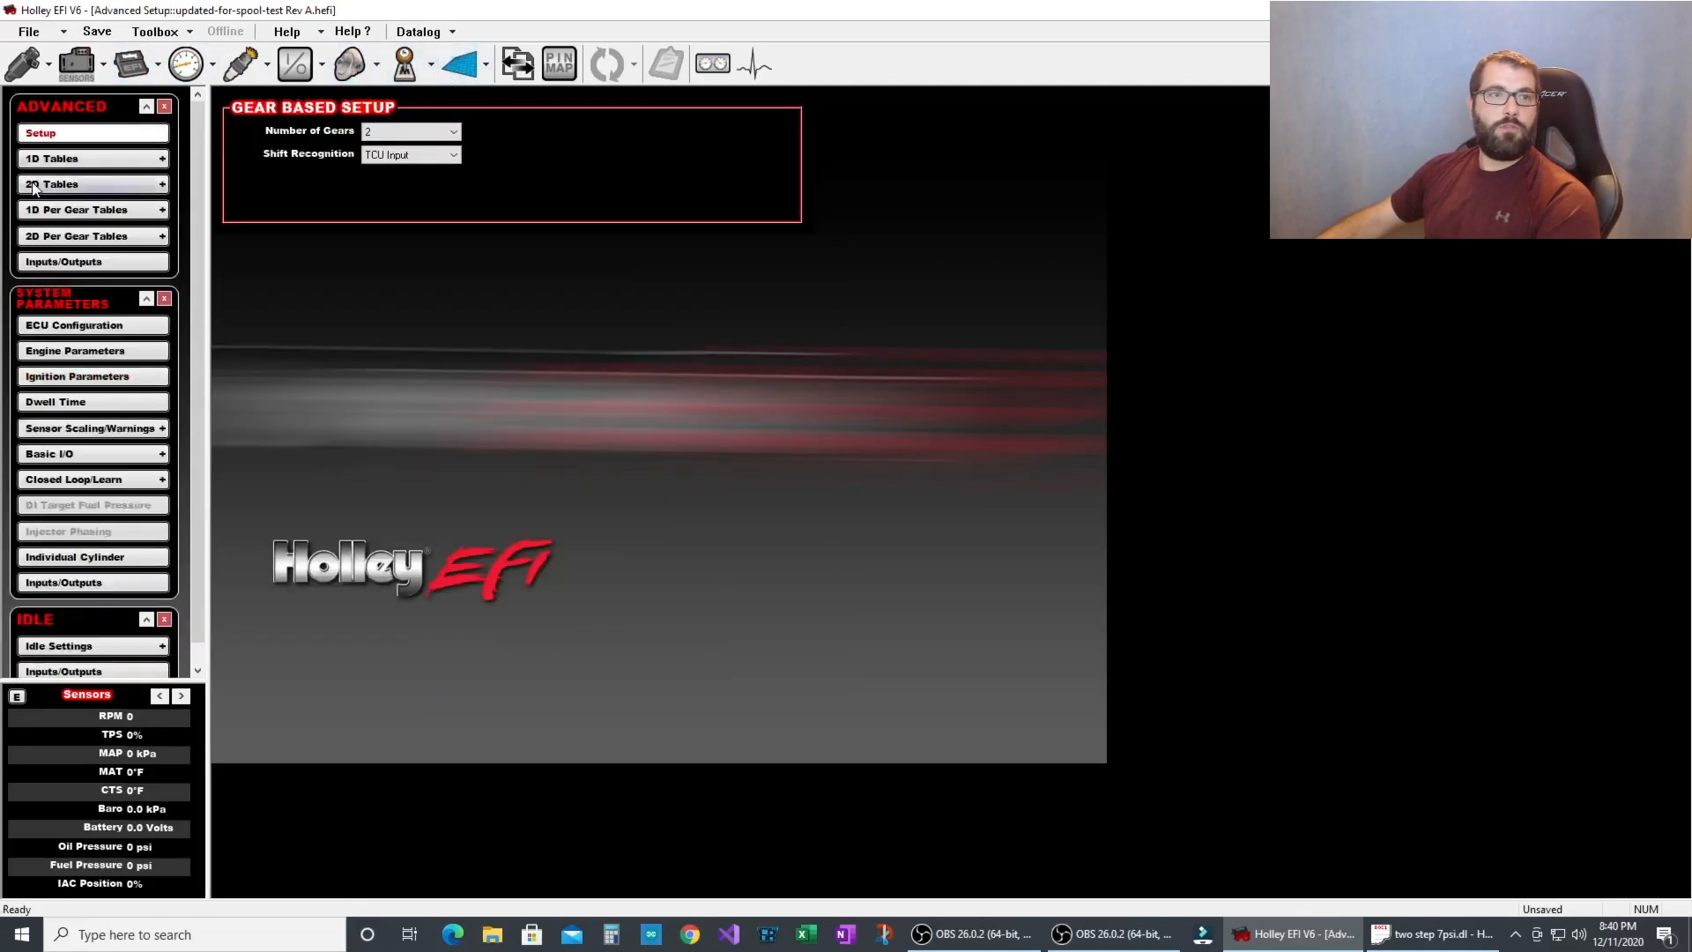
click(51, 158)
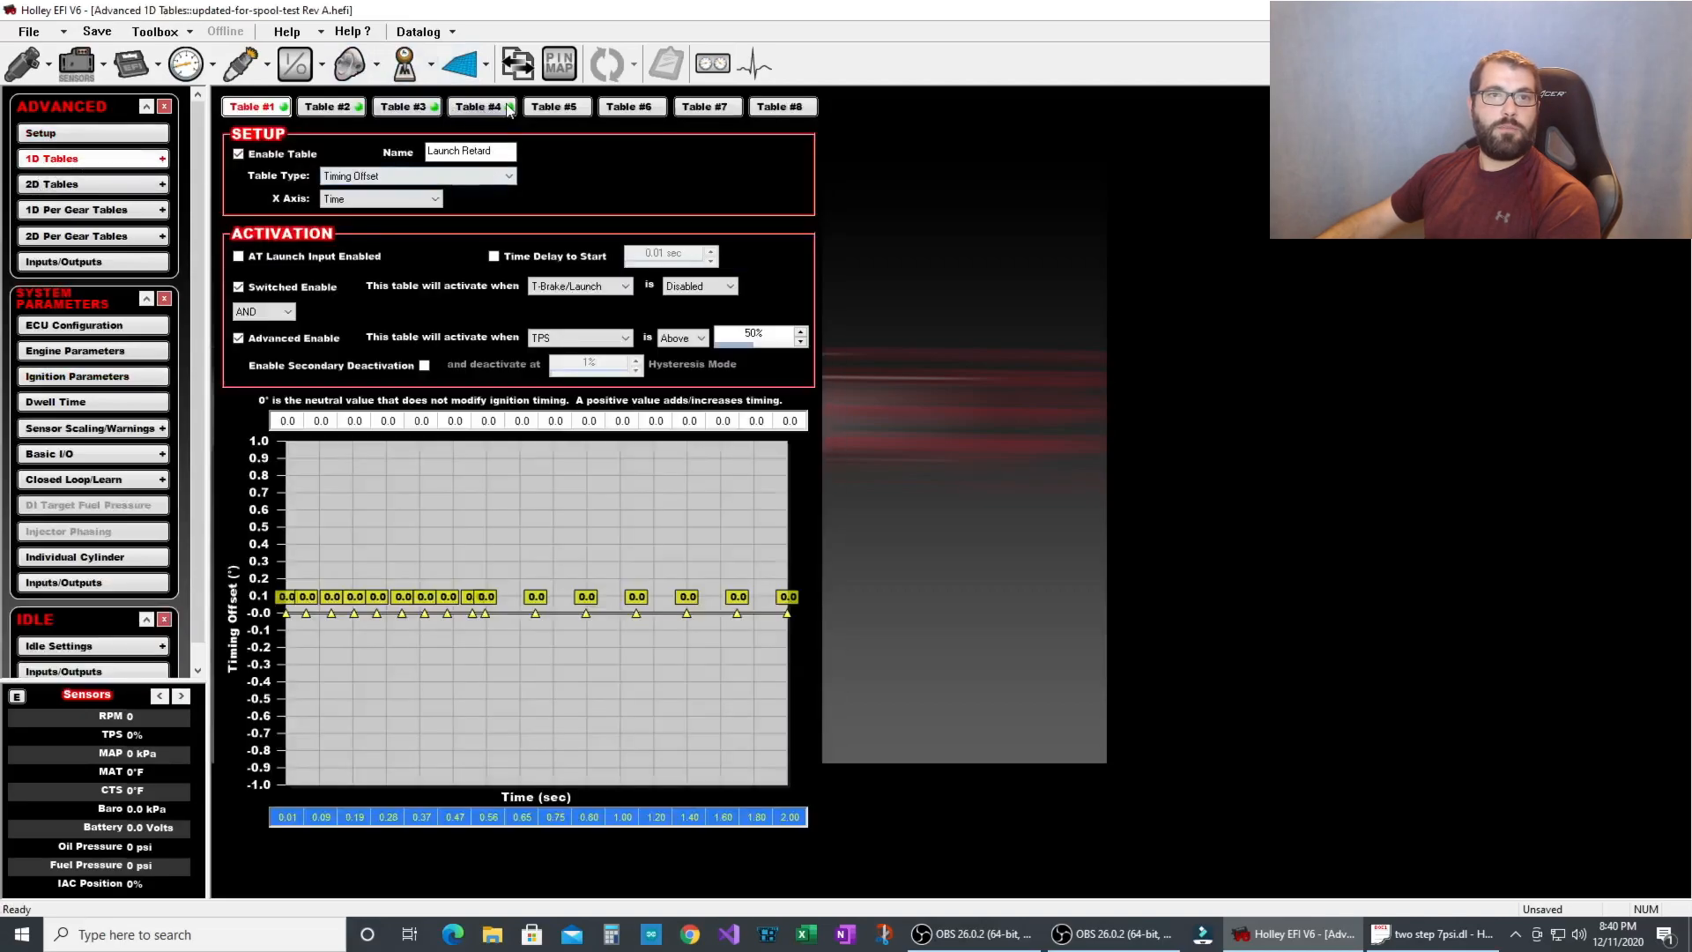
click(407, 106)
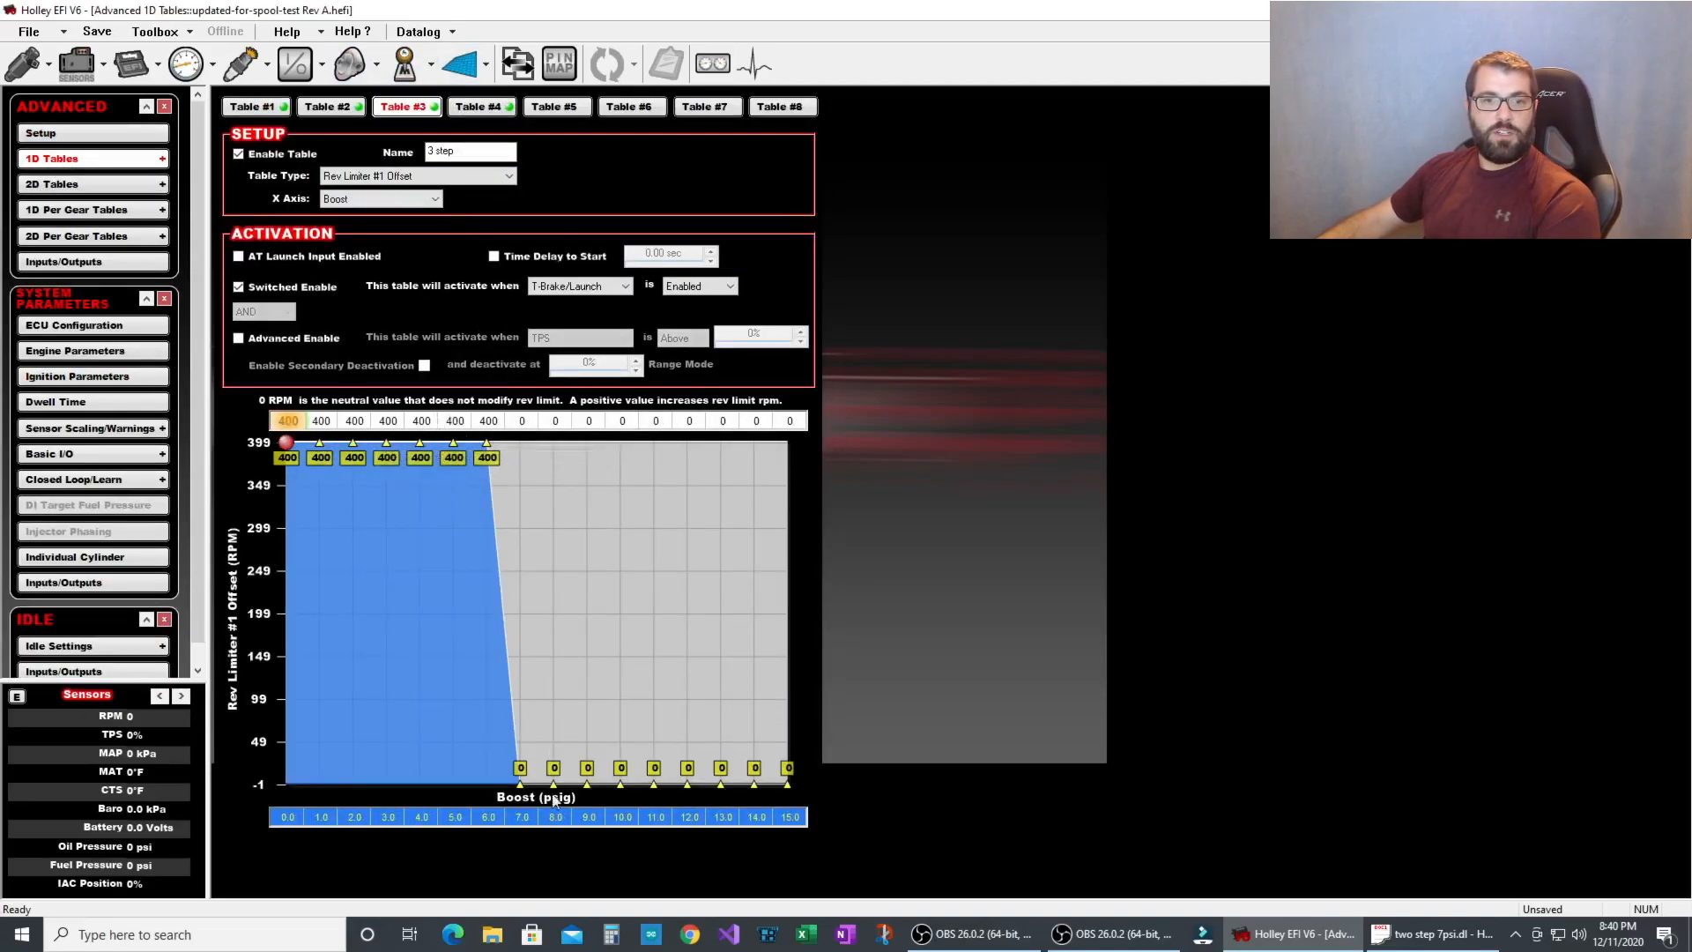
mouse_move(601, 809)
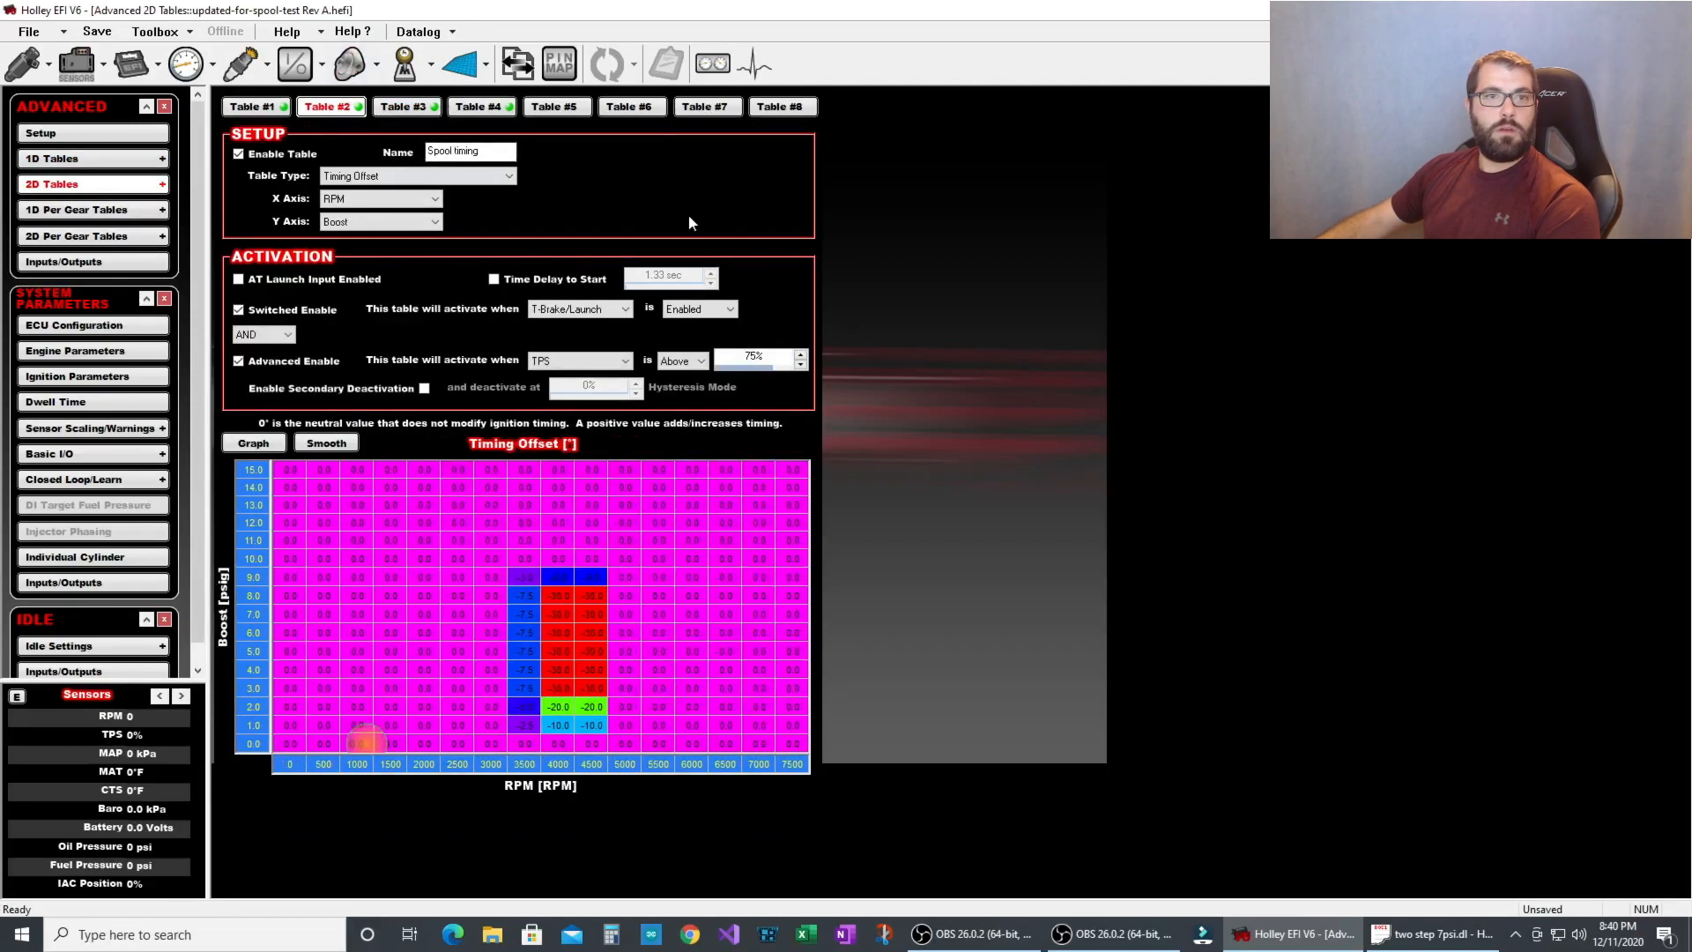
mouse_move(446, 582)
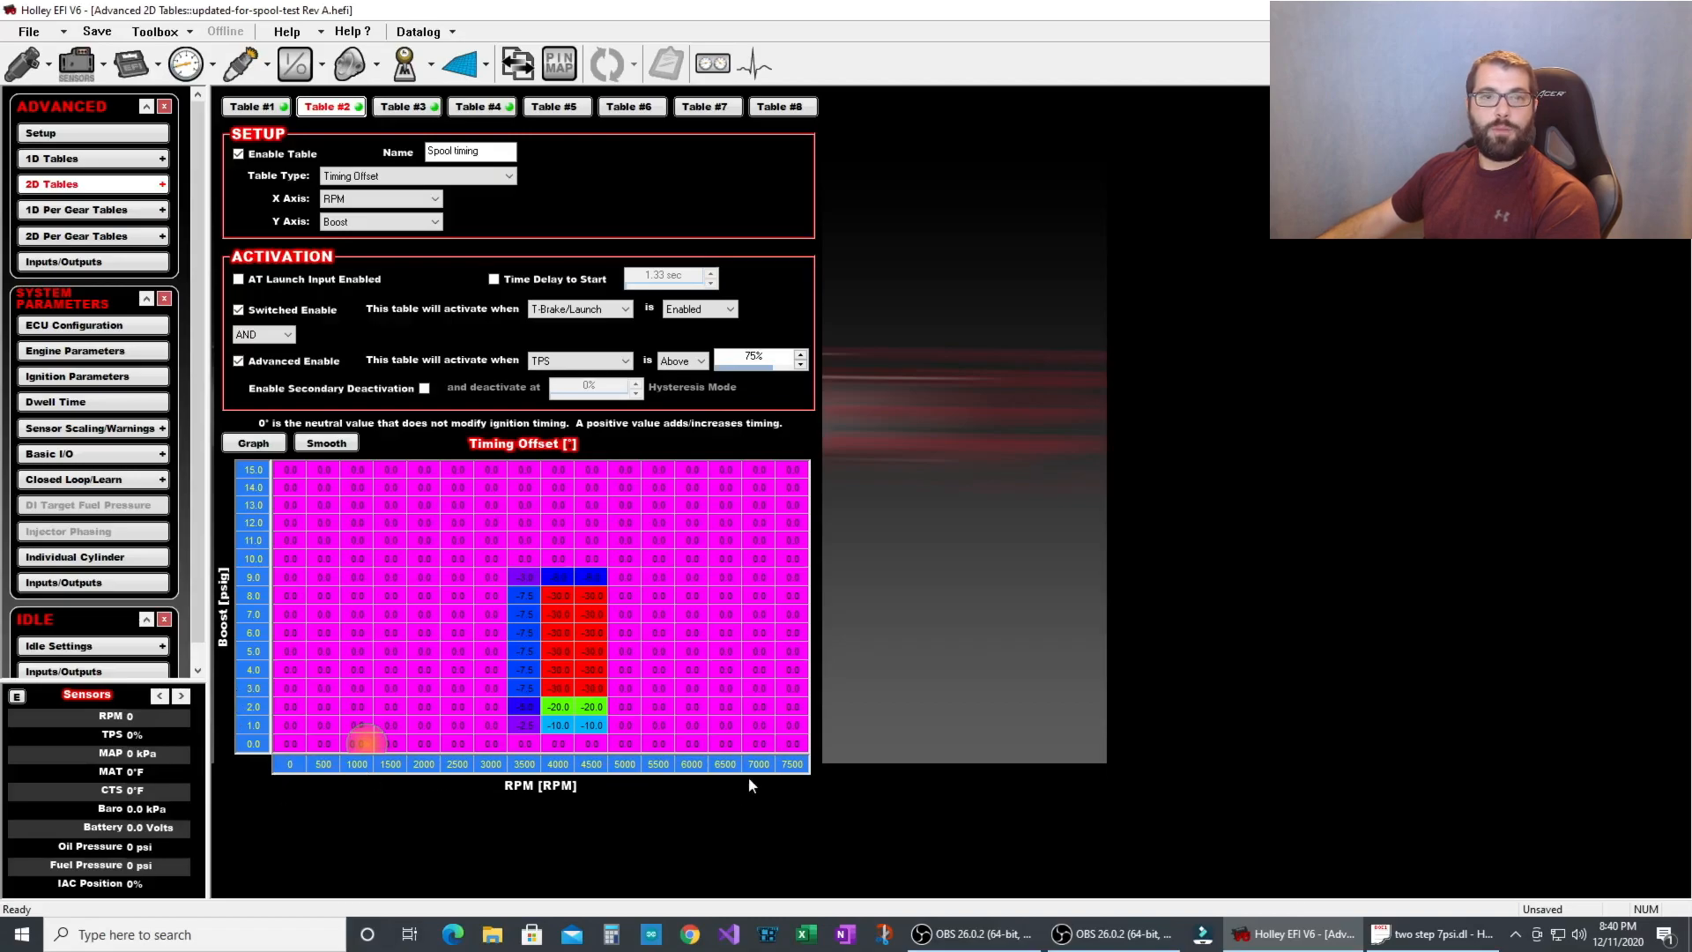
mouse_move(590, 321)
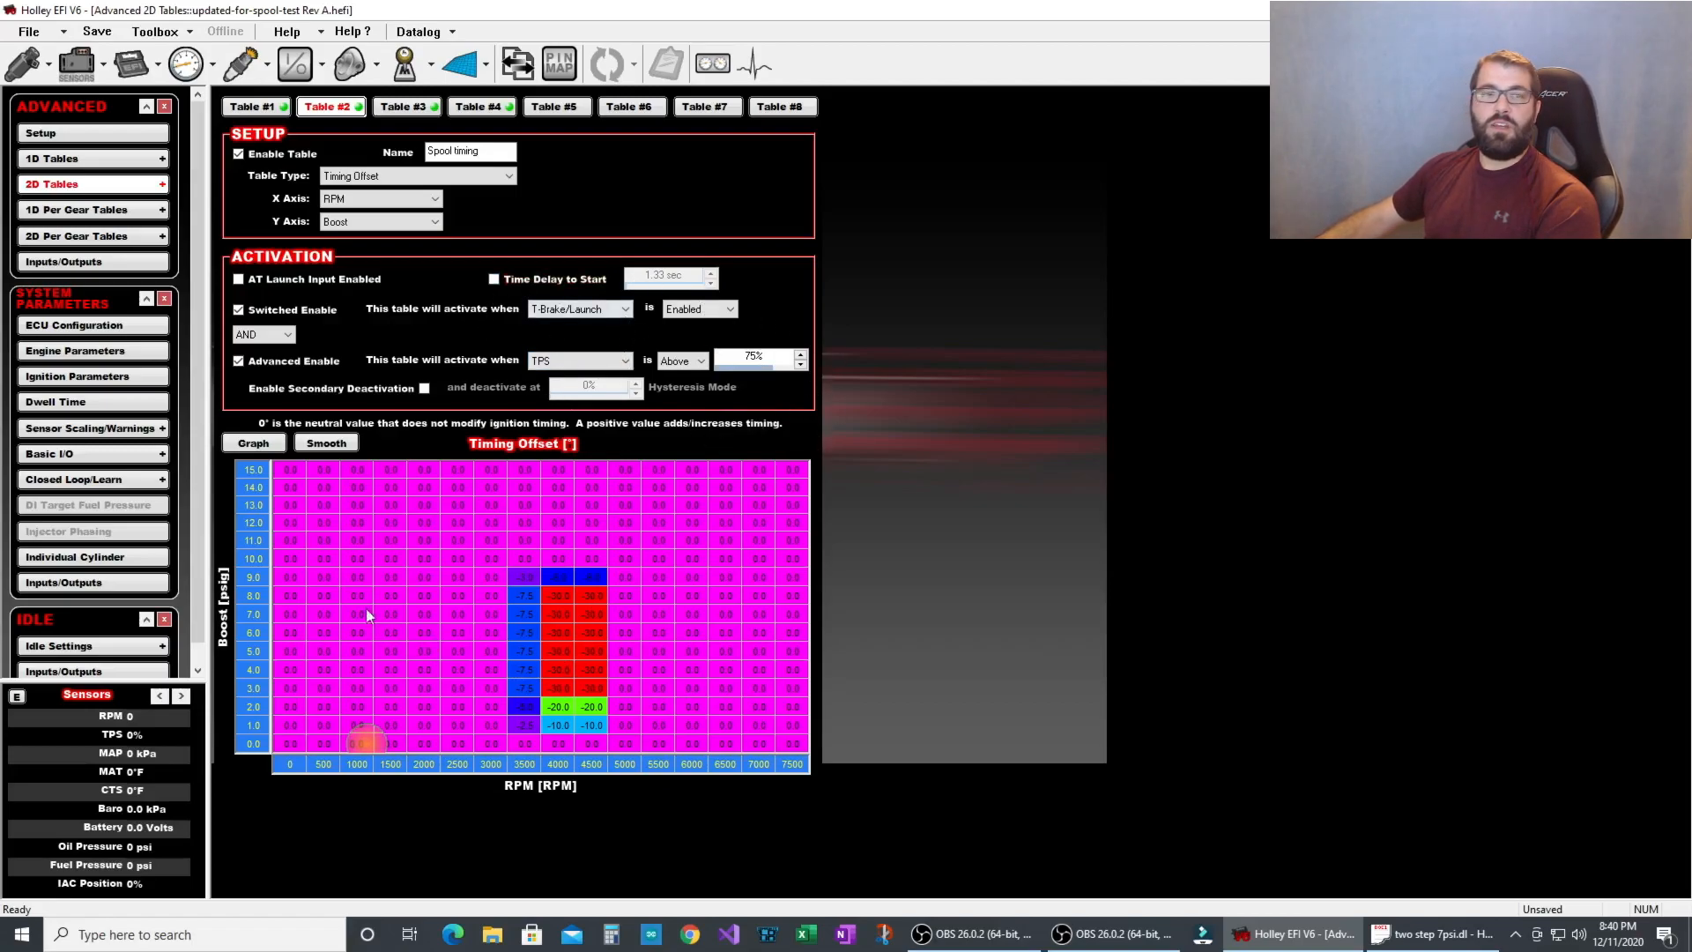
mouse_move(875, 675)
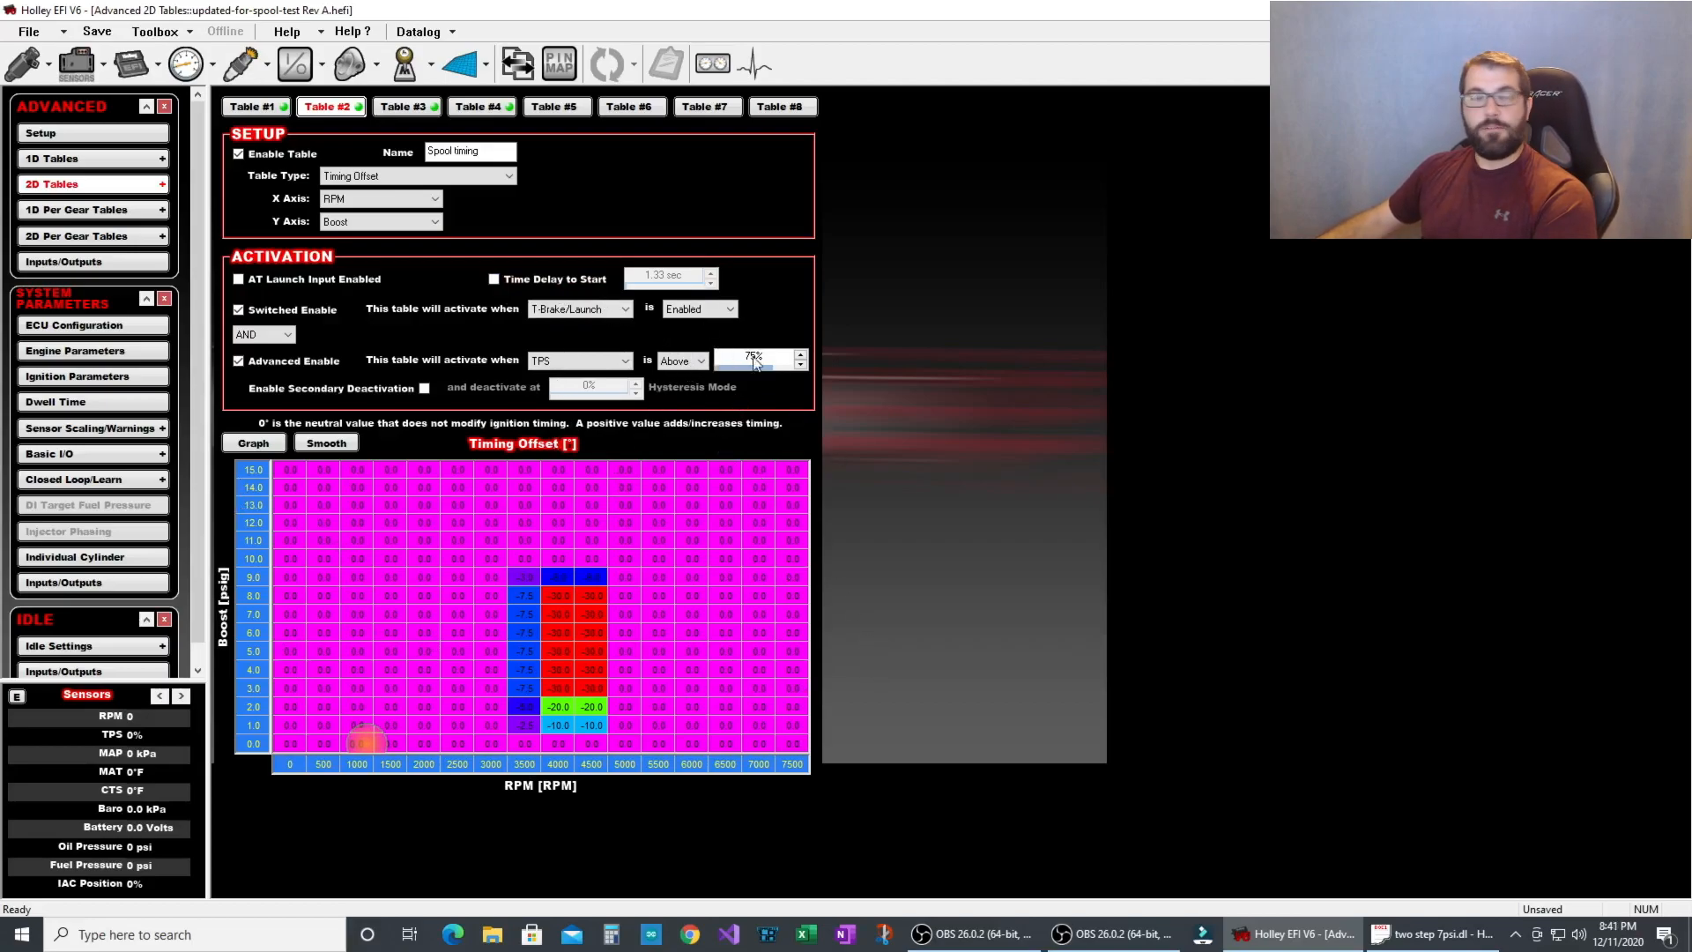
Step: Select a cell in the Spool timing 2D offset grid to inspect its retard near 3500–4500 RPM
click(456, 744)
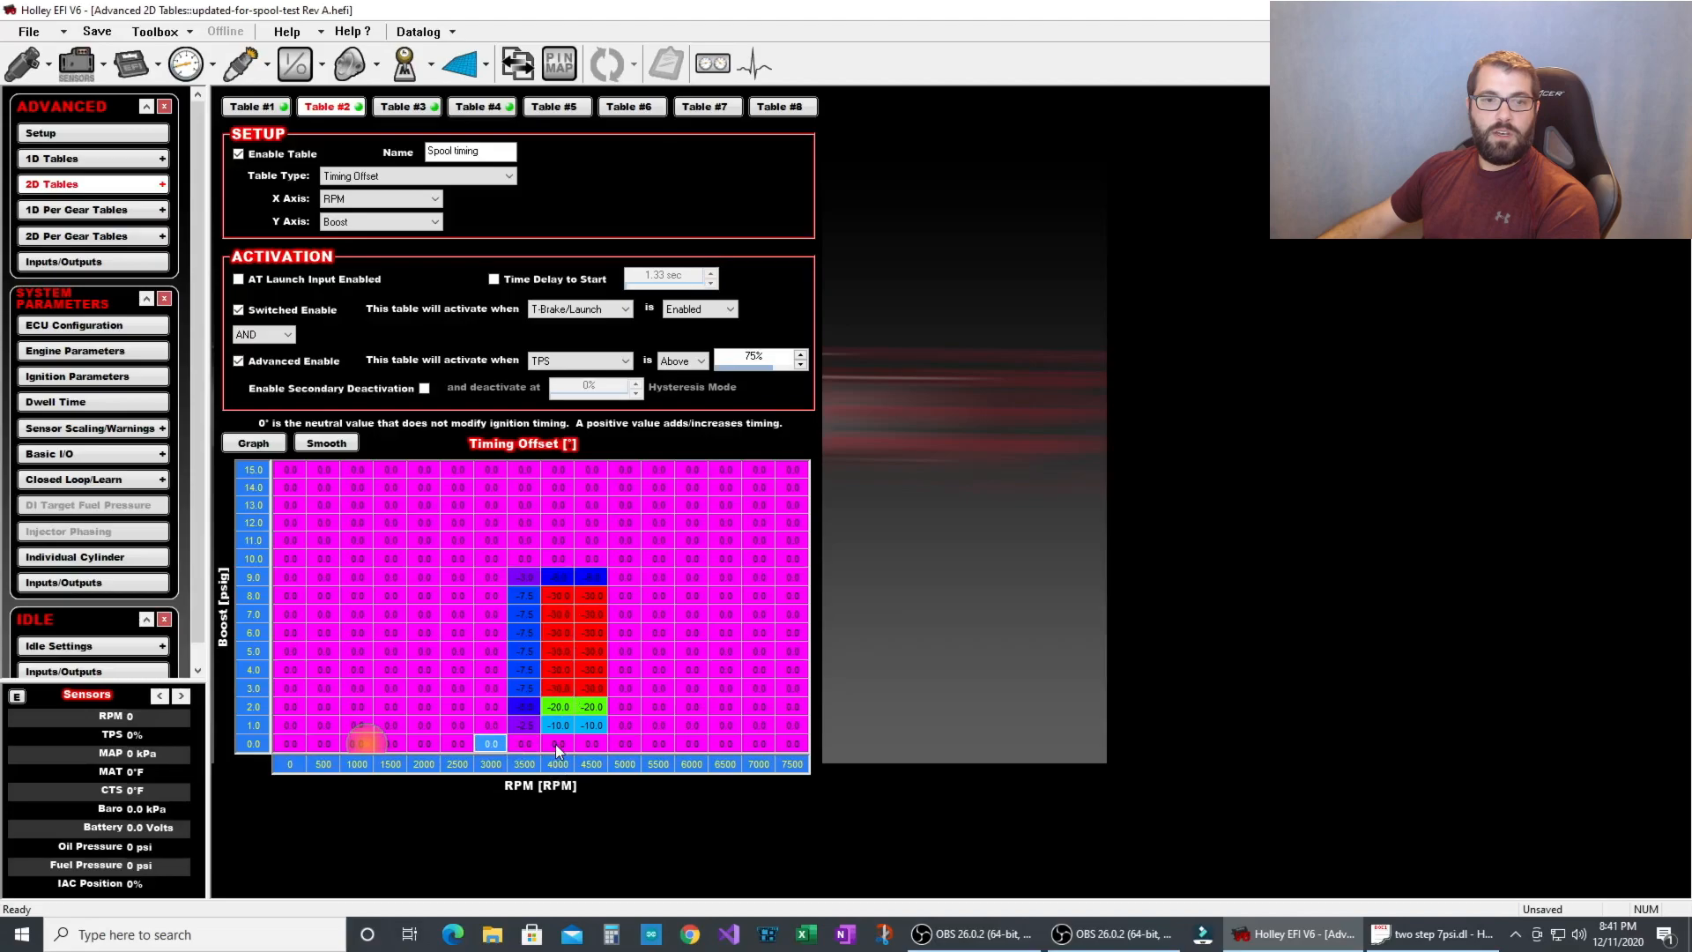
Step: Set the 4000–4500 RPM spool timing cells to about -10° at 1 psi and -20° up to 8 psi
click(559, 742)
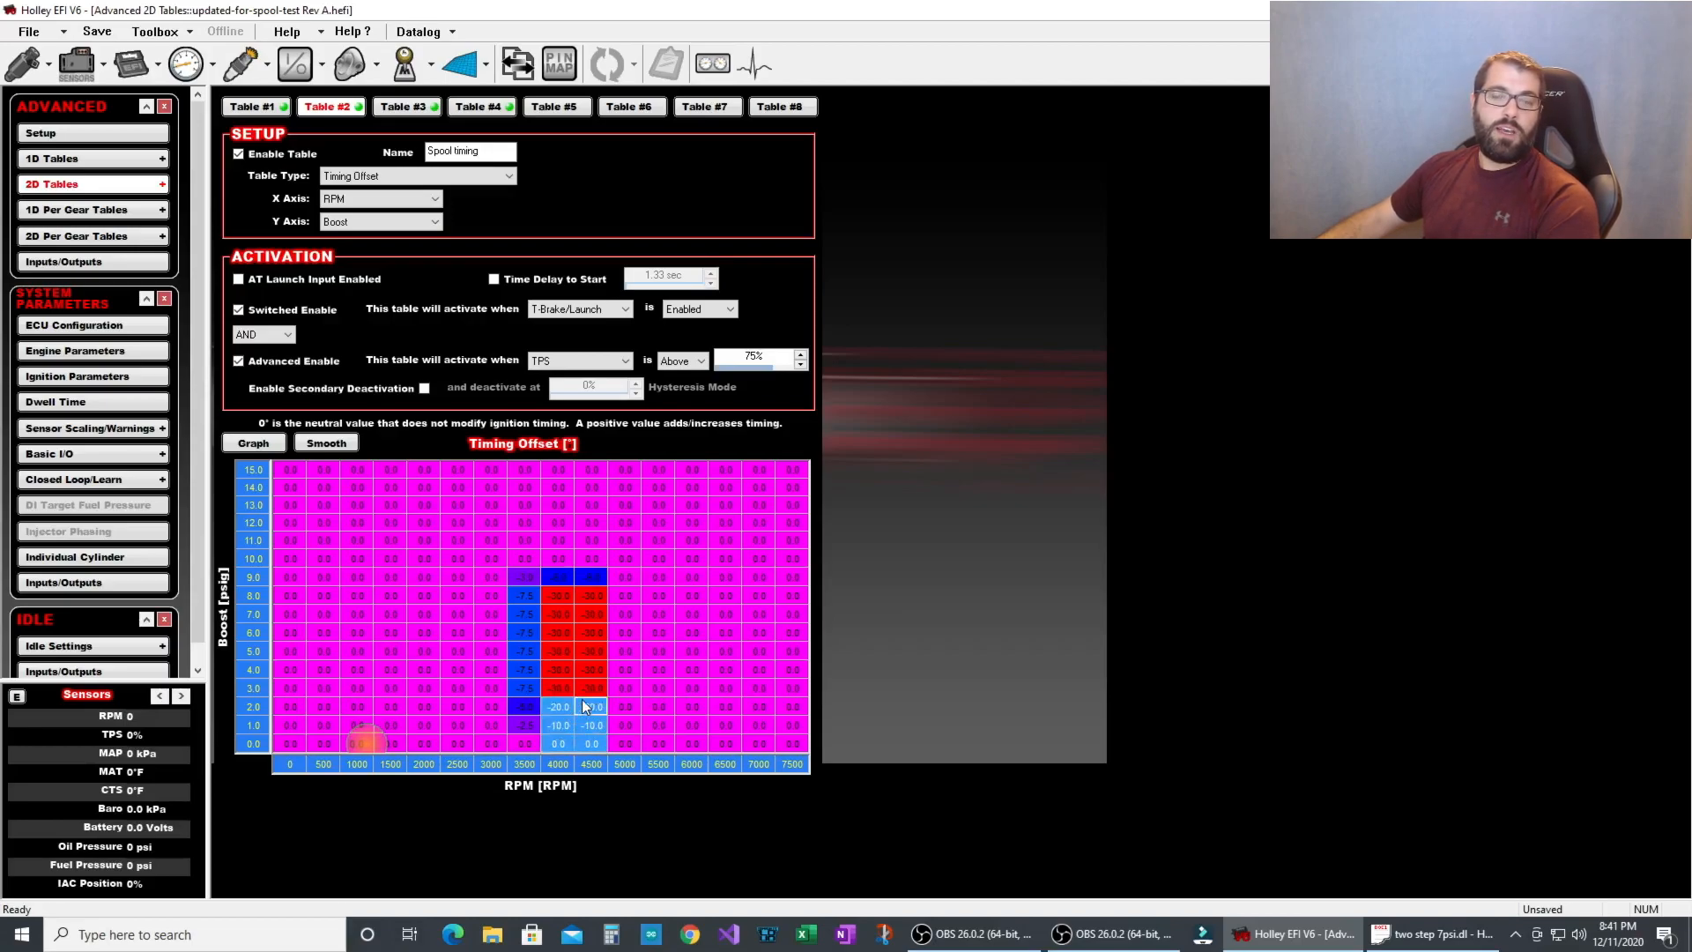
click(590, 687)
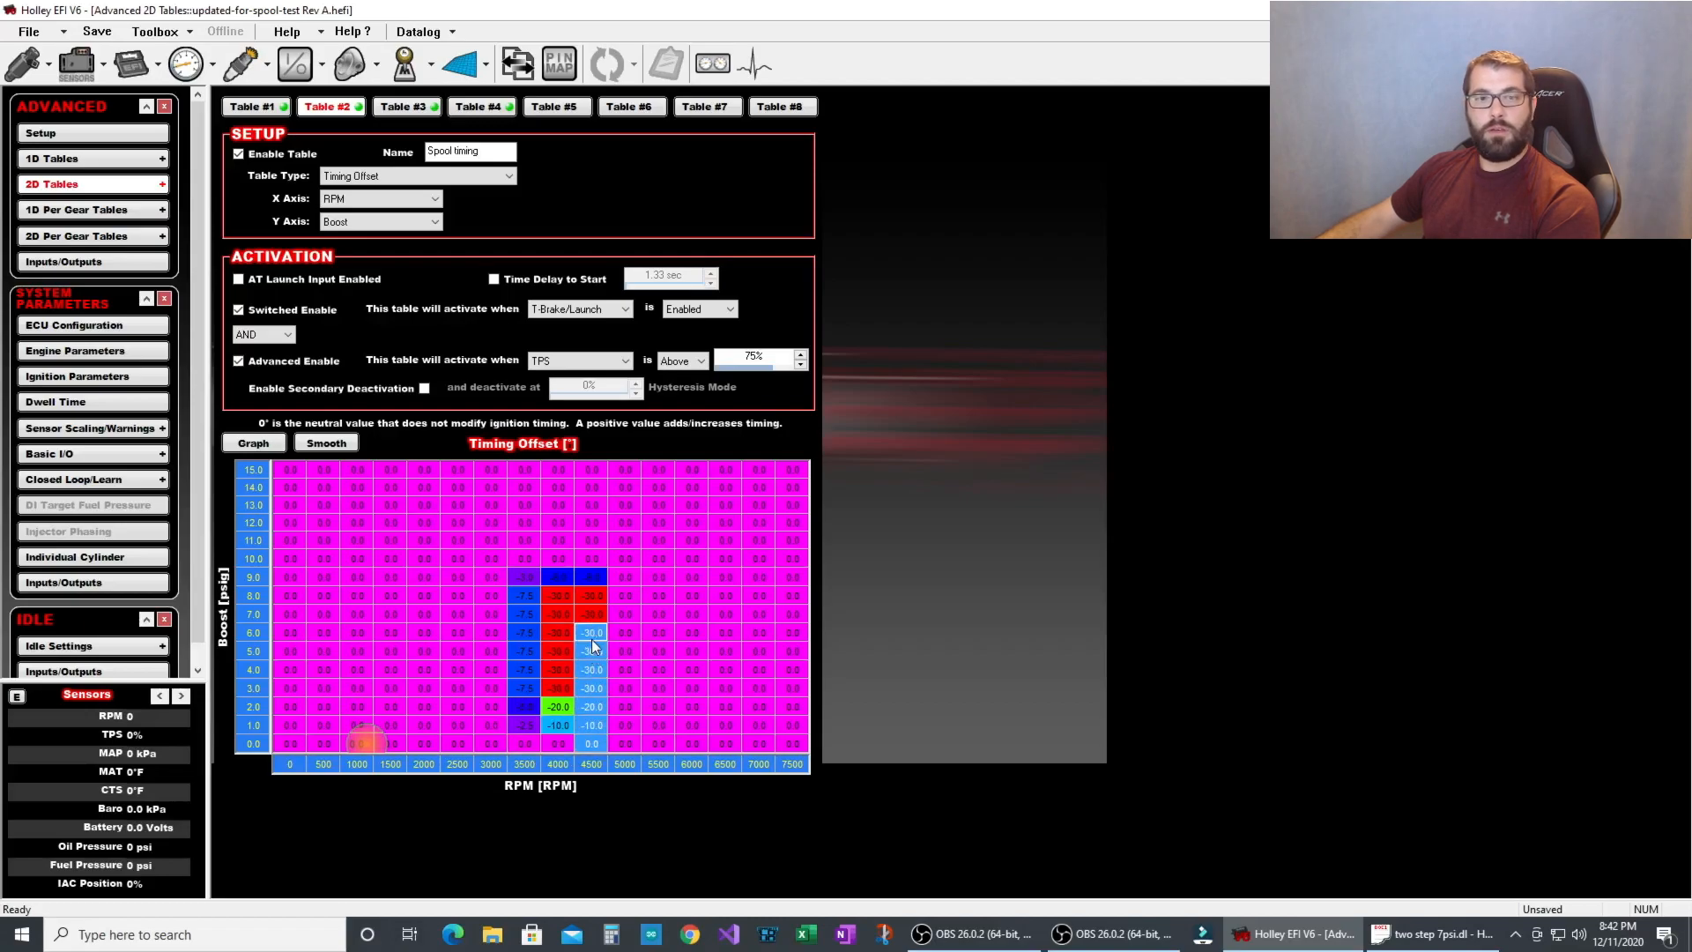
click(592, 707)
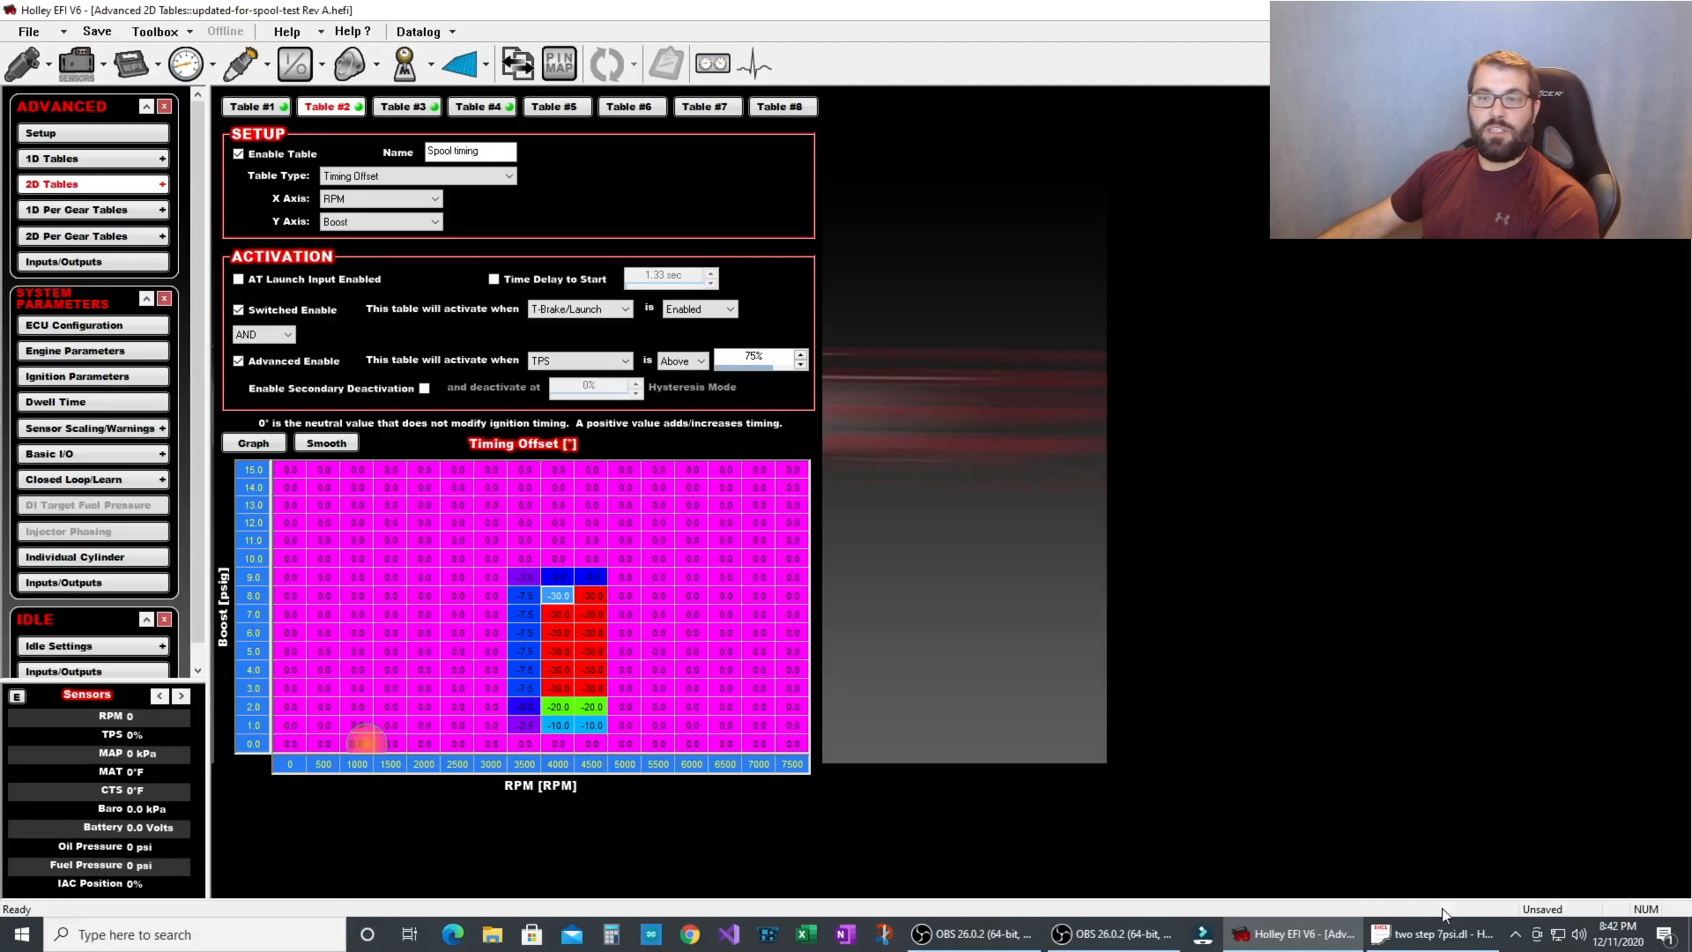
Step: Switch to the "two step 7psi" launch datalog plotting RPM, boost and ignition timing
click(1430, 934)
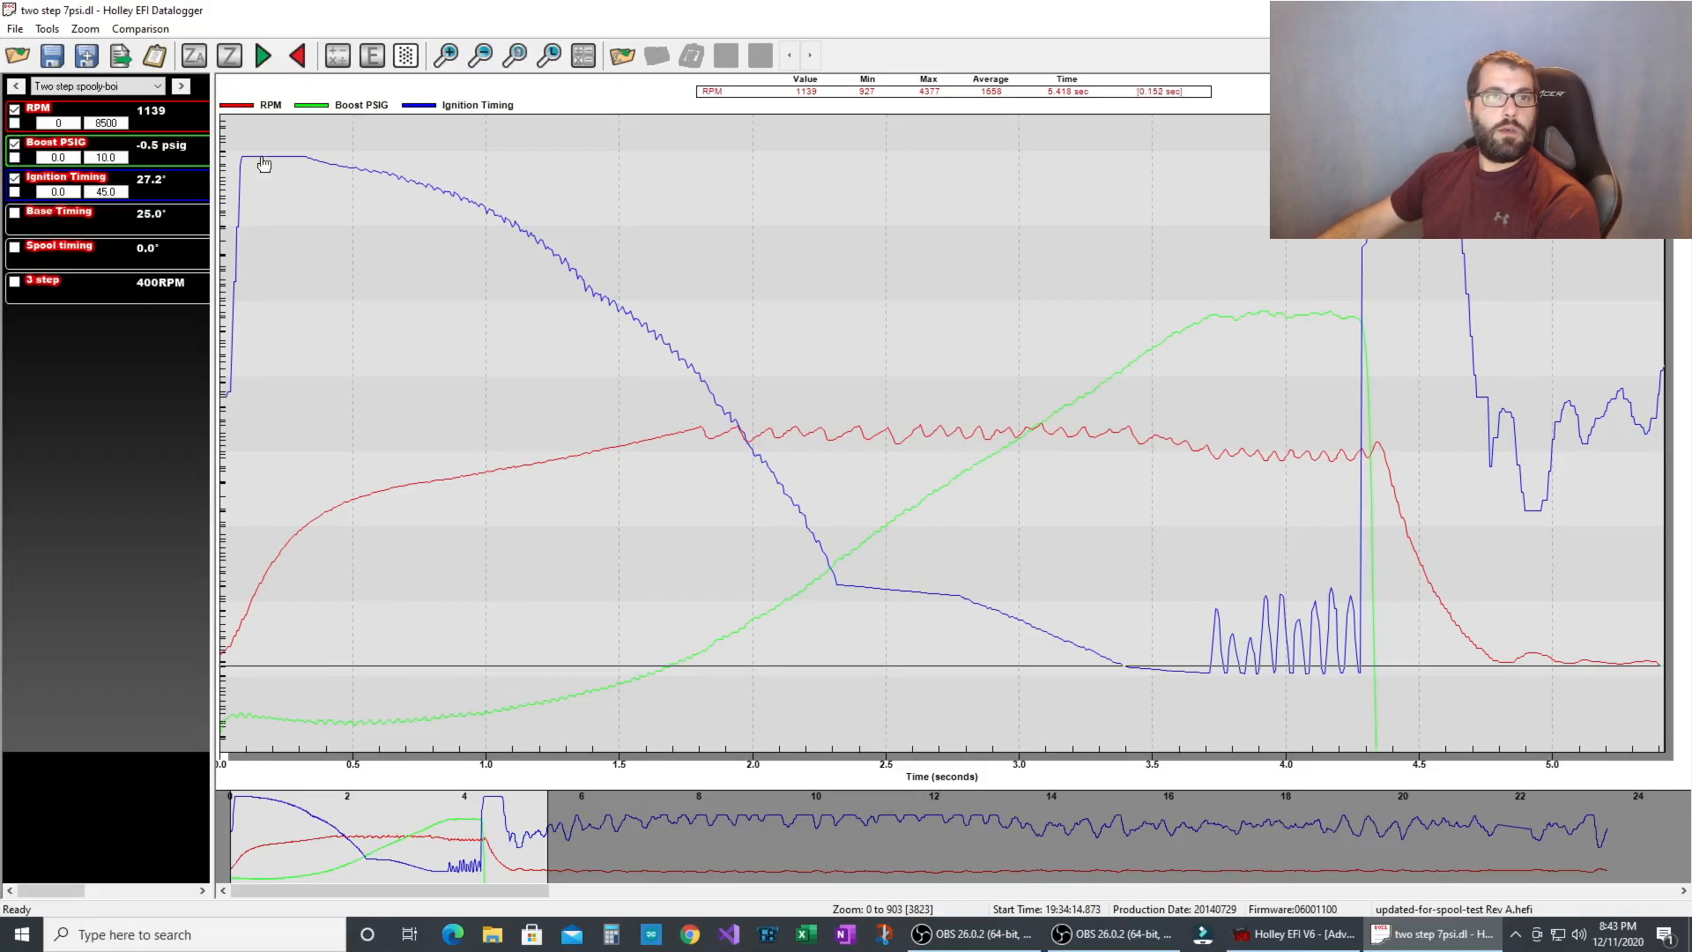
mouse_move(711, 454)
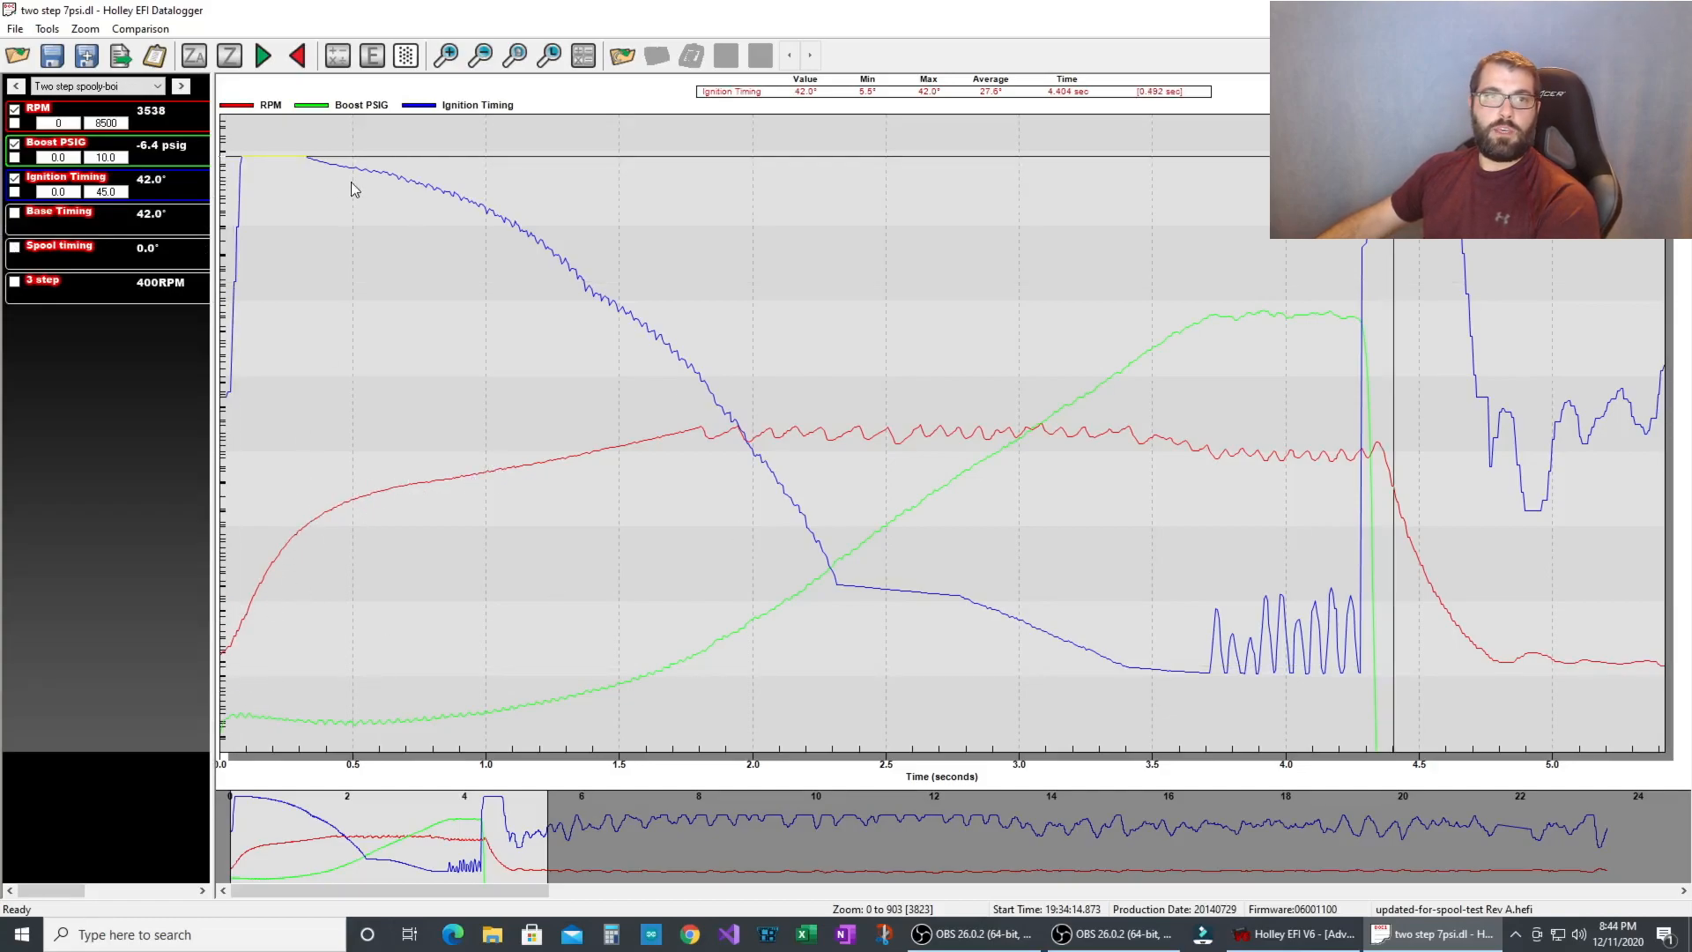
mouse_move(333, 513)
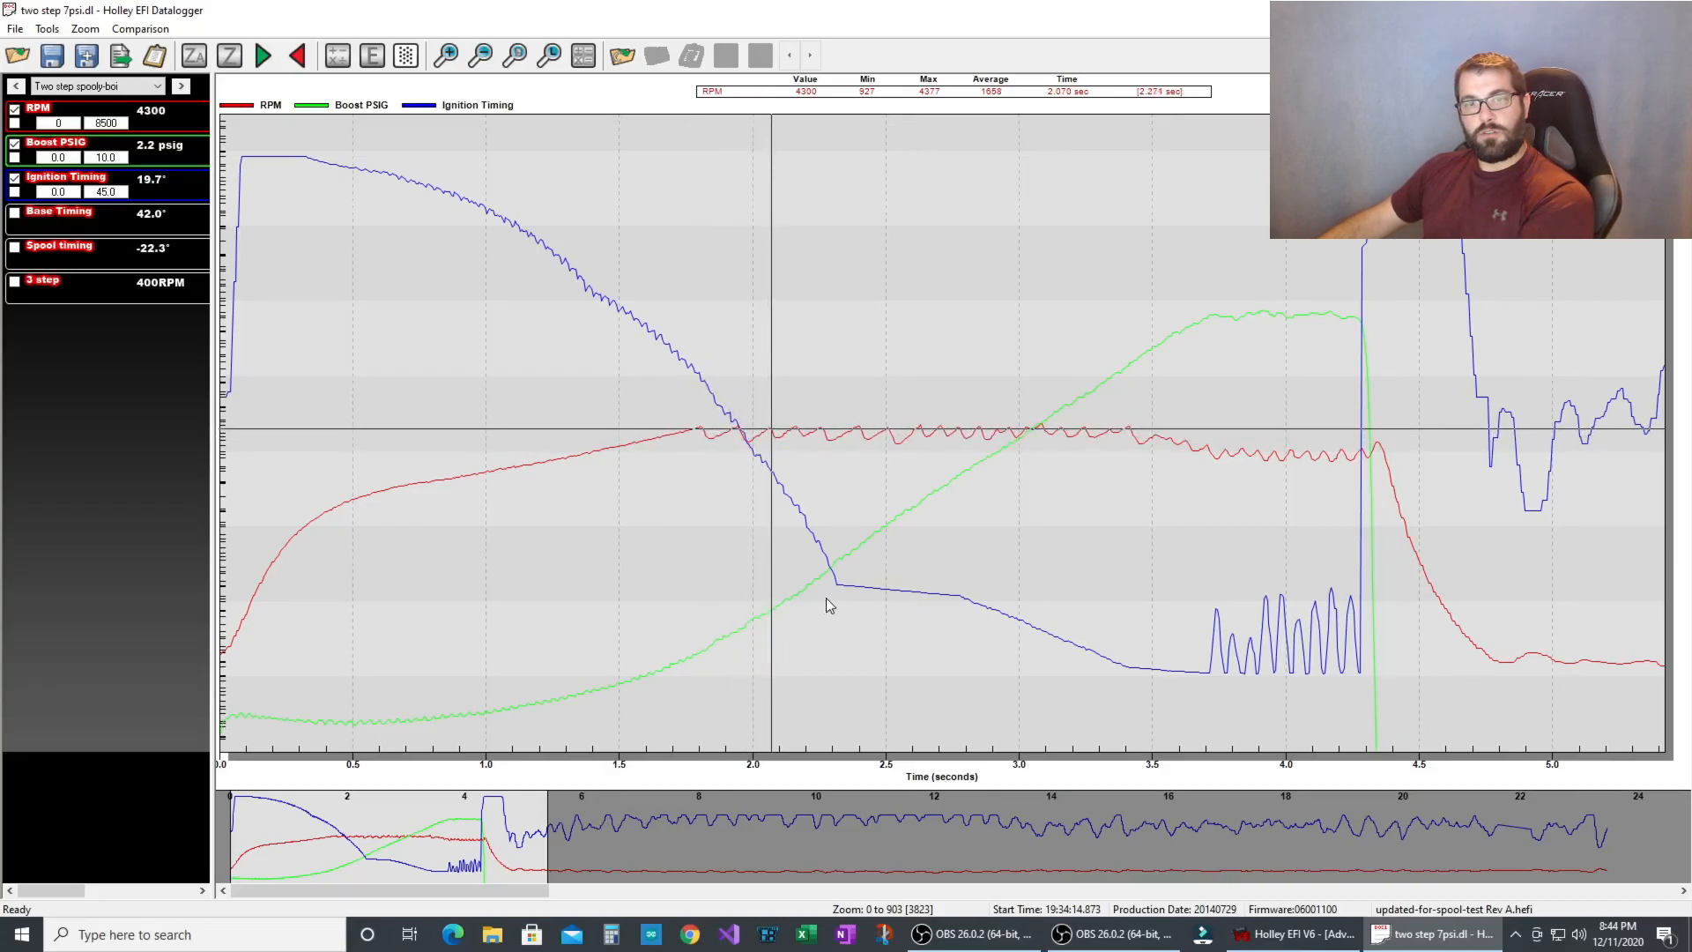
mouse_move(862, 615)
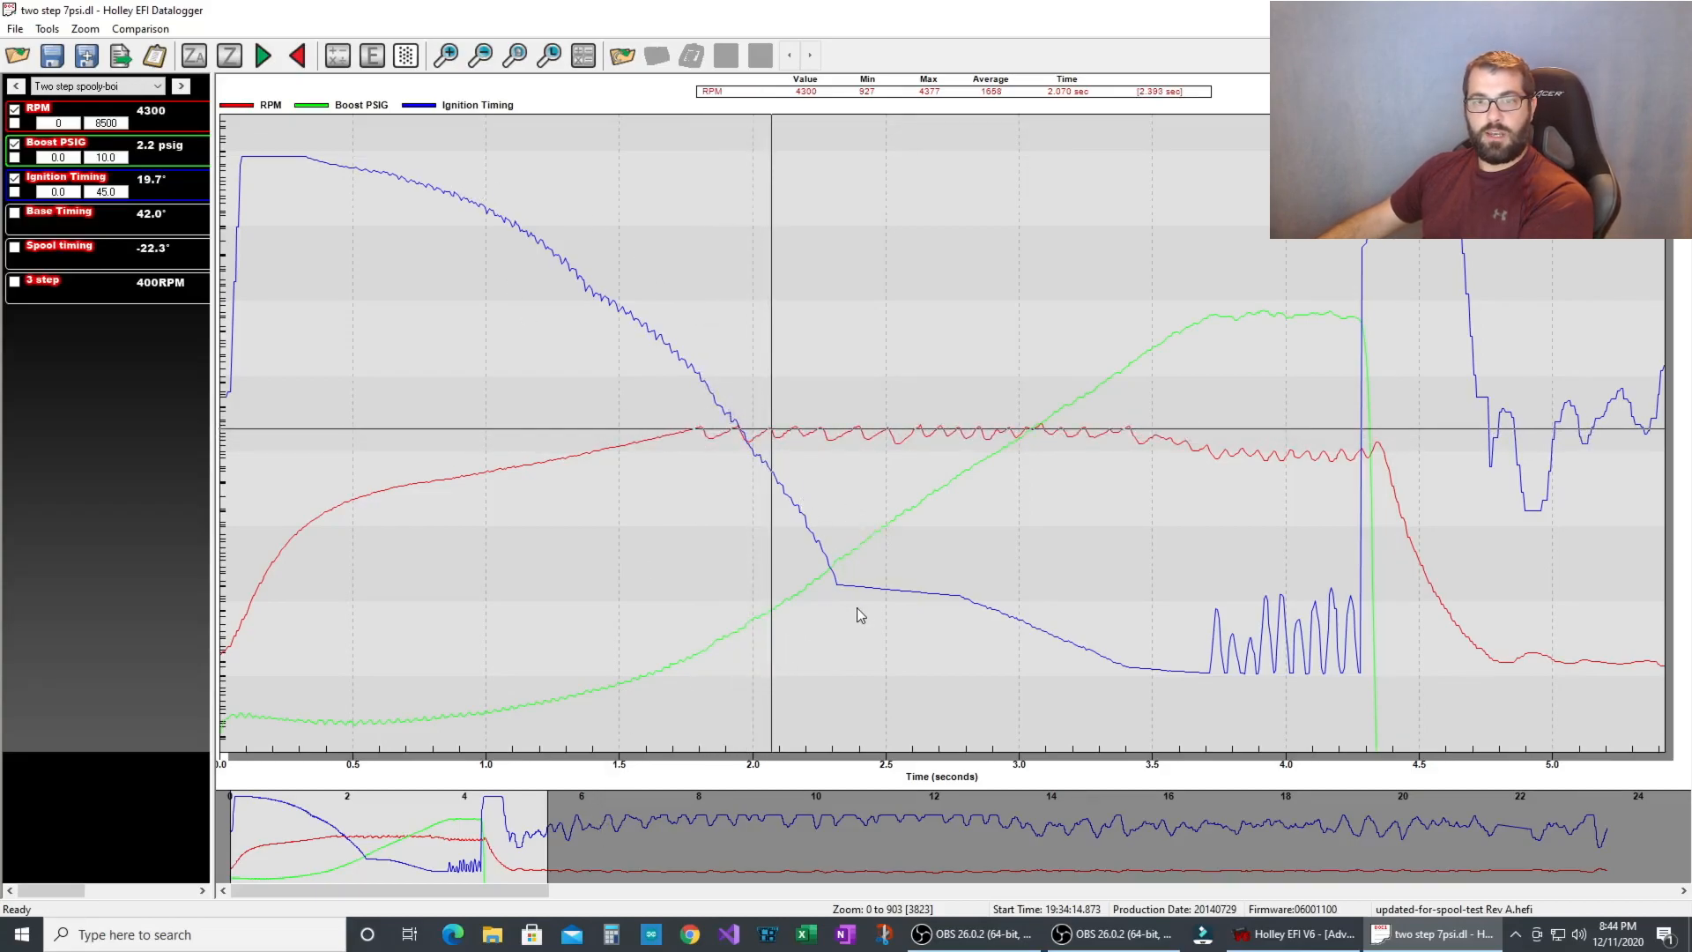
mouse_move(1175, 335)
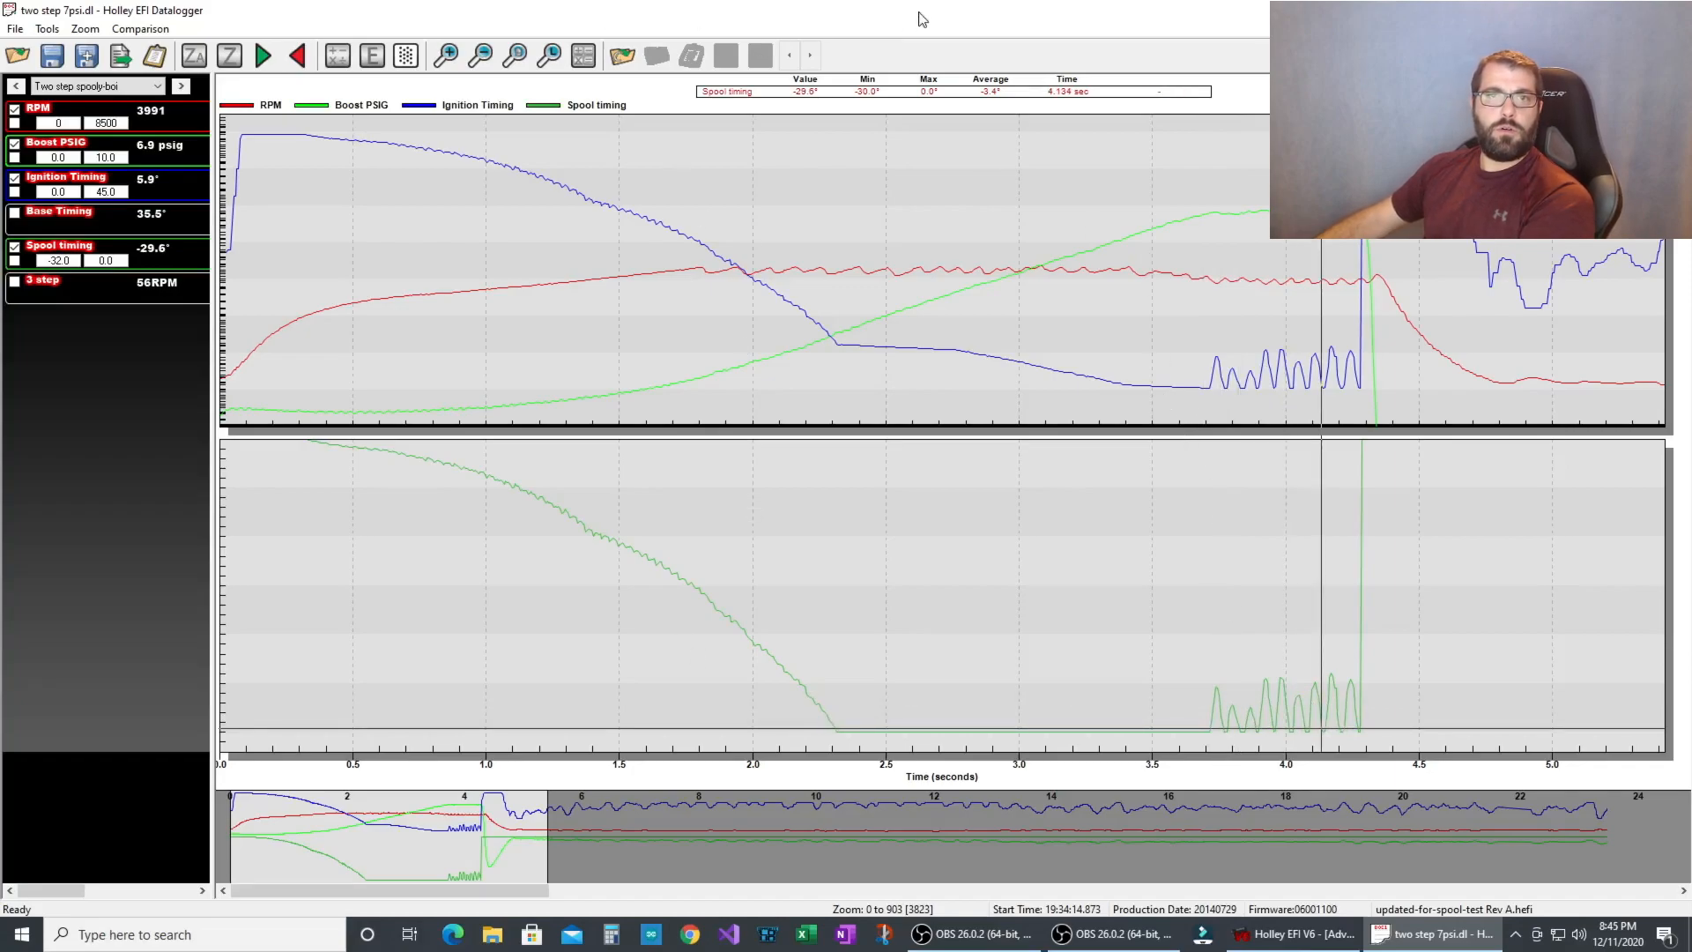
Step: Flip between the Spool timing table and the launch log, whose spool trace bottoms near -30°
click(1299, 935)
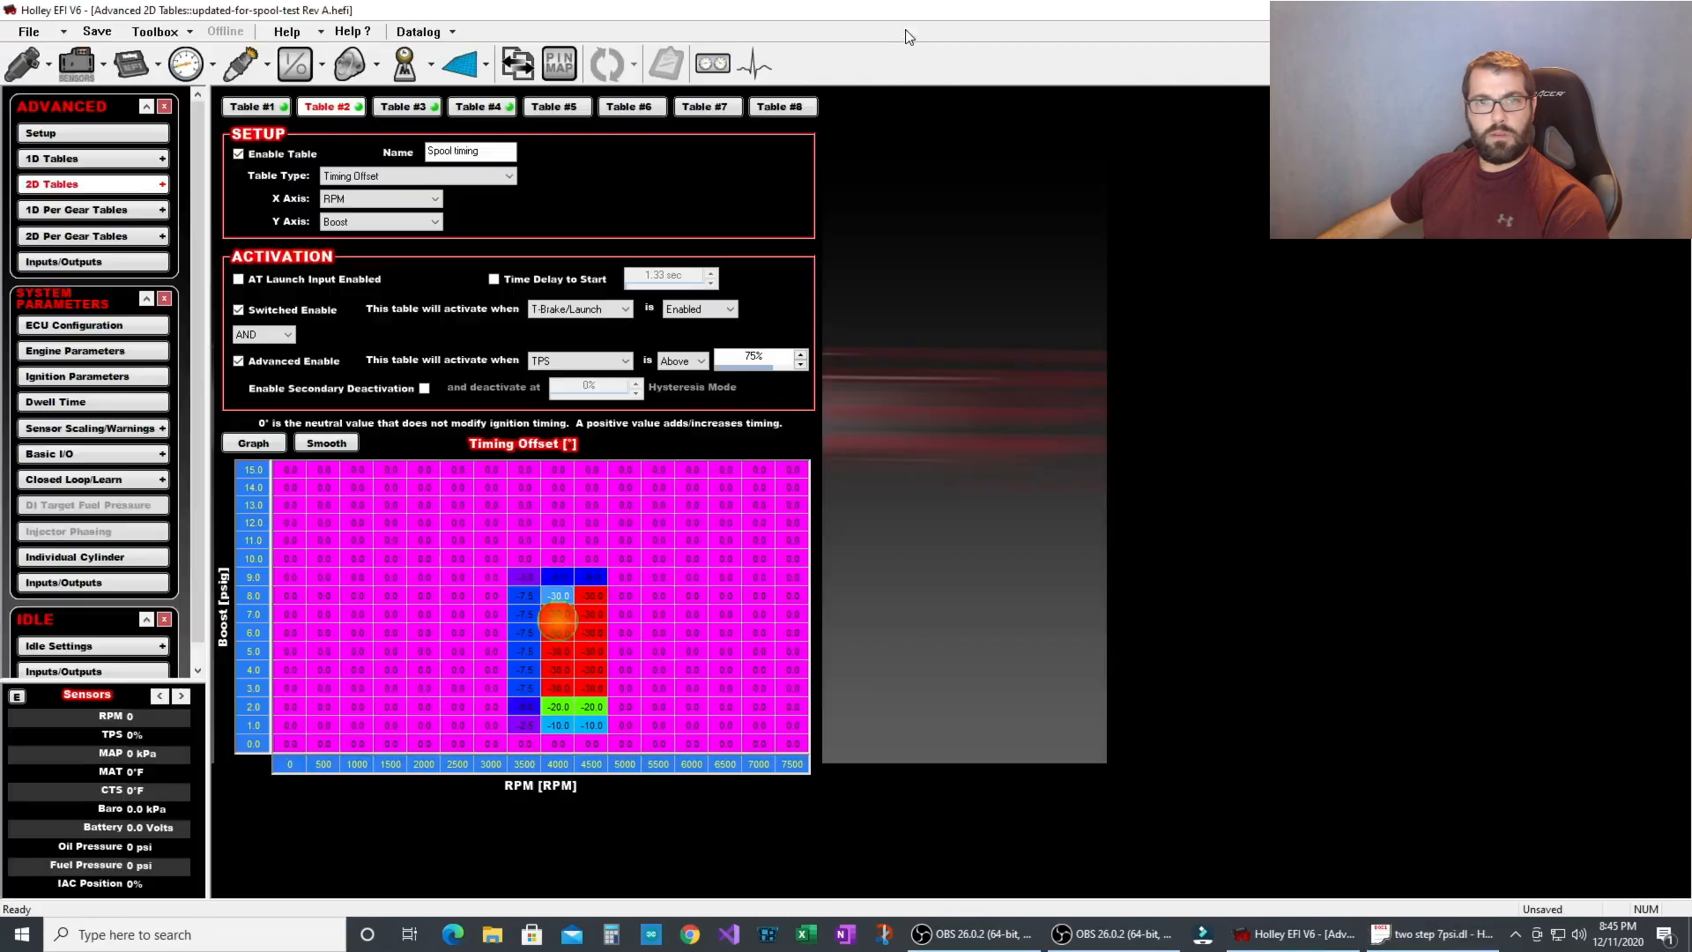
click(1430, 935)
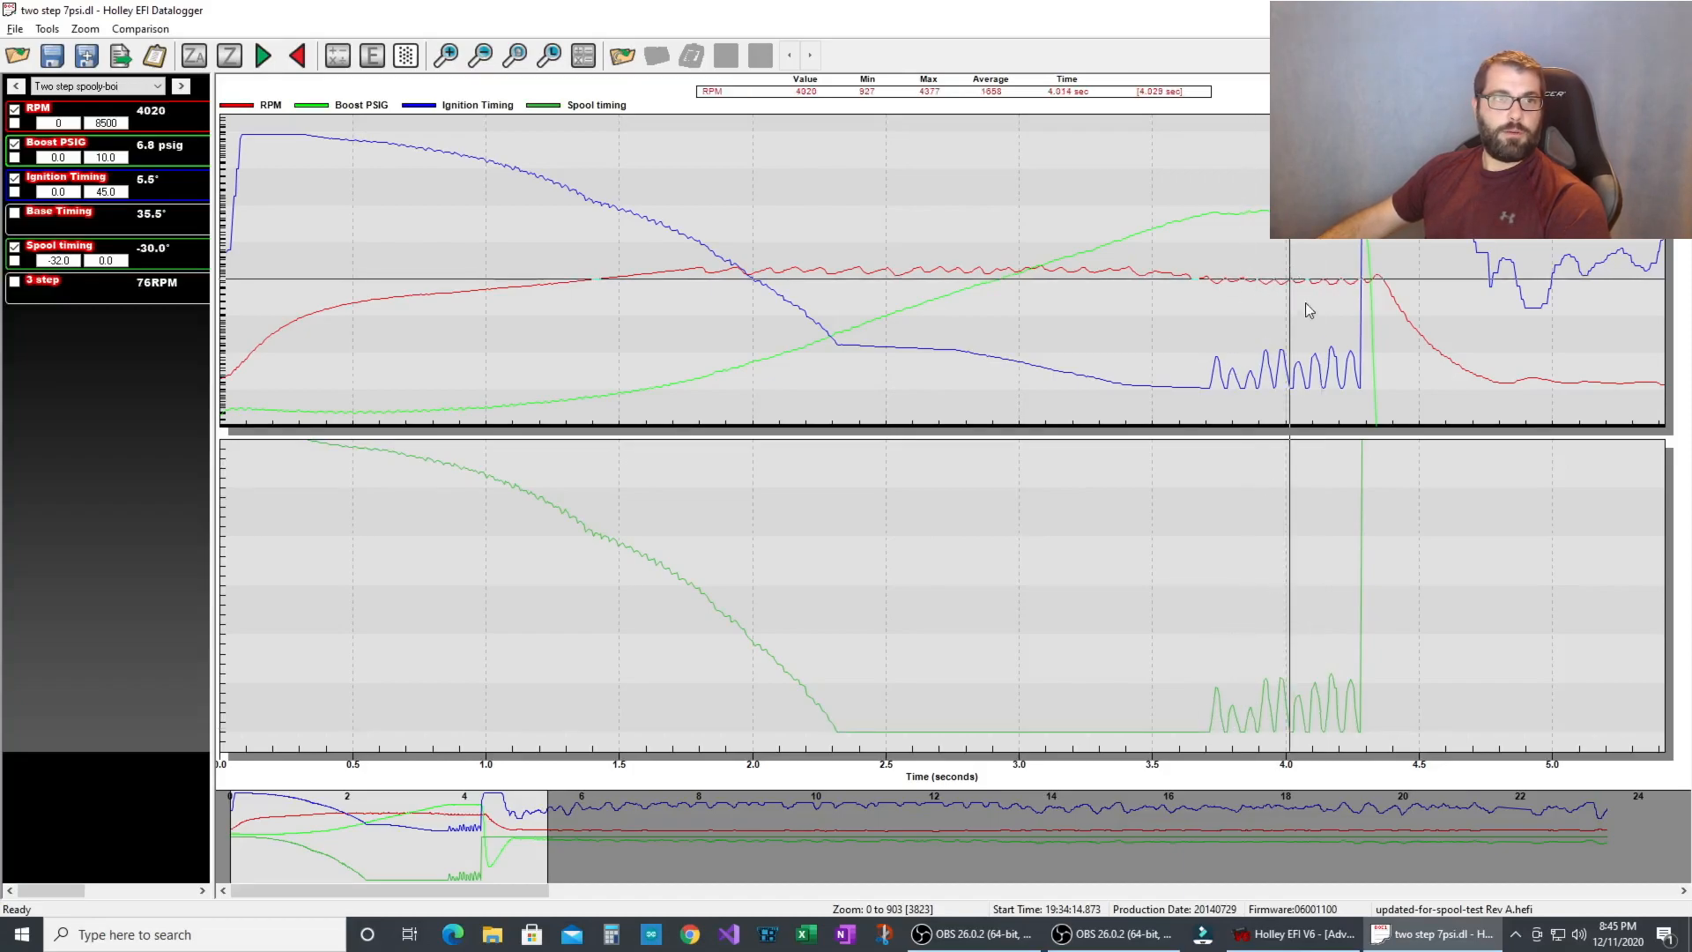
click(1302, 935)
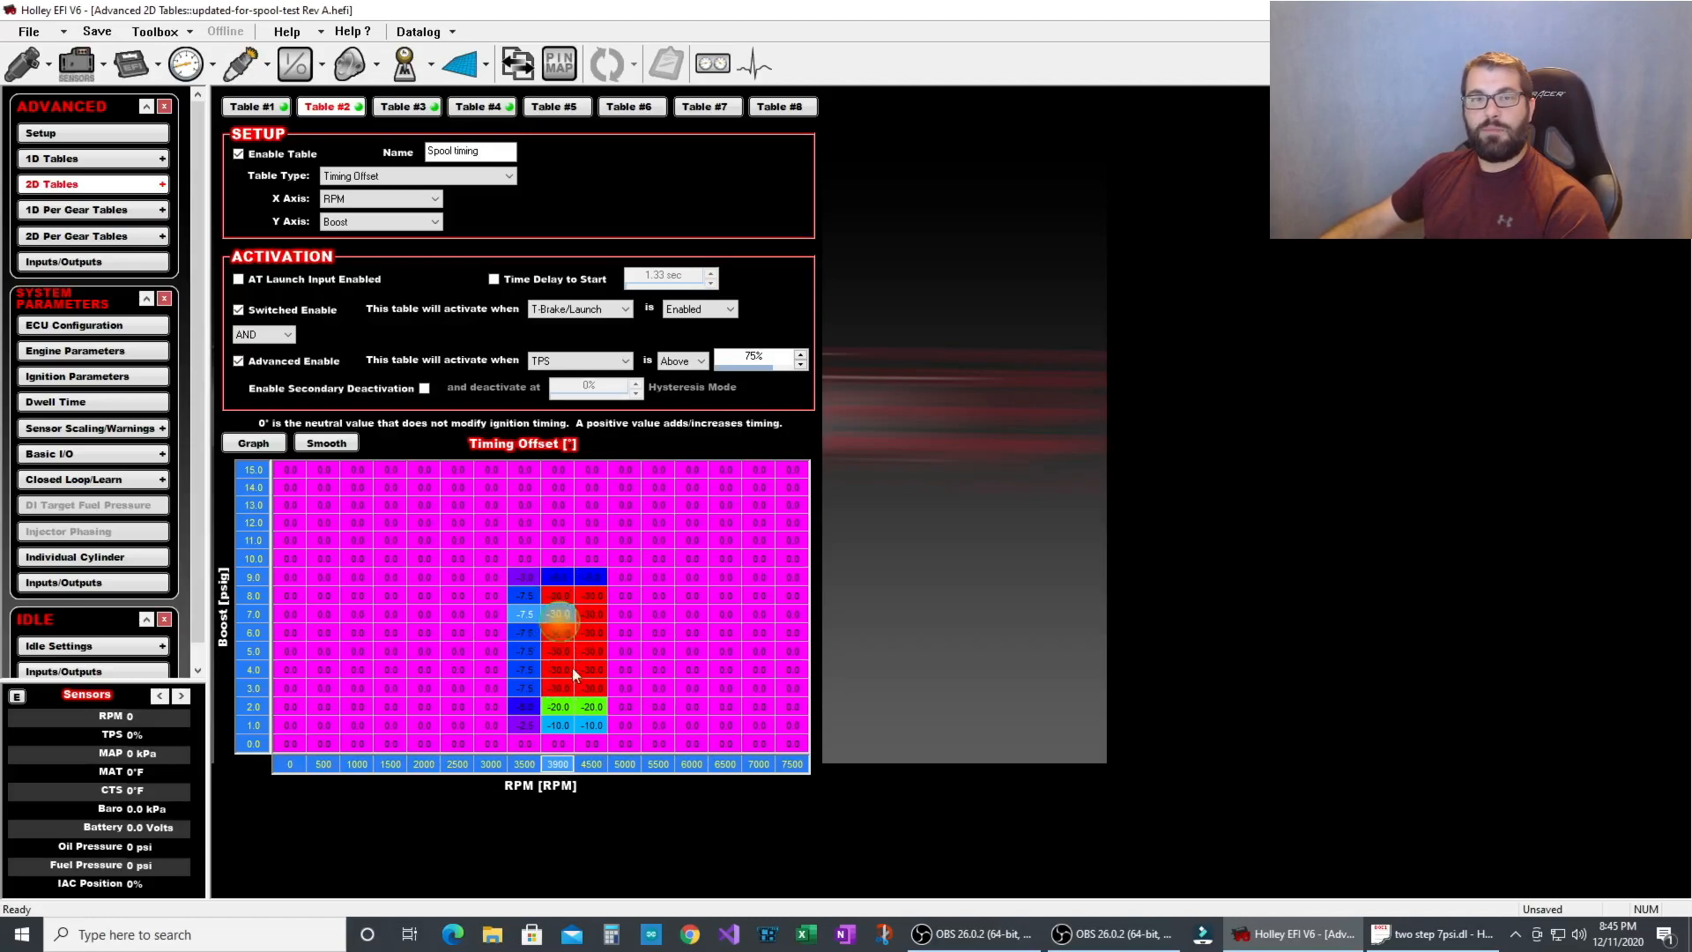
mouse_move(494, 575)
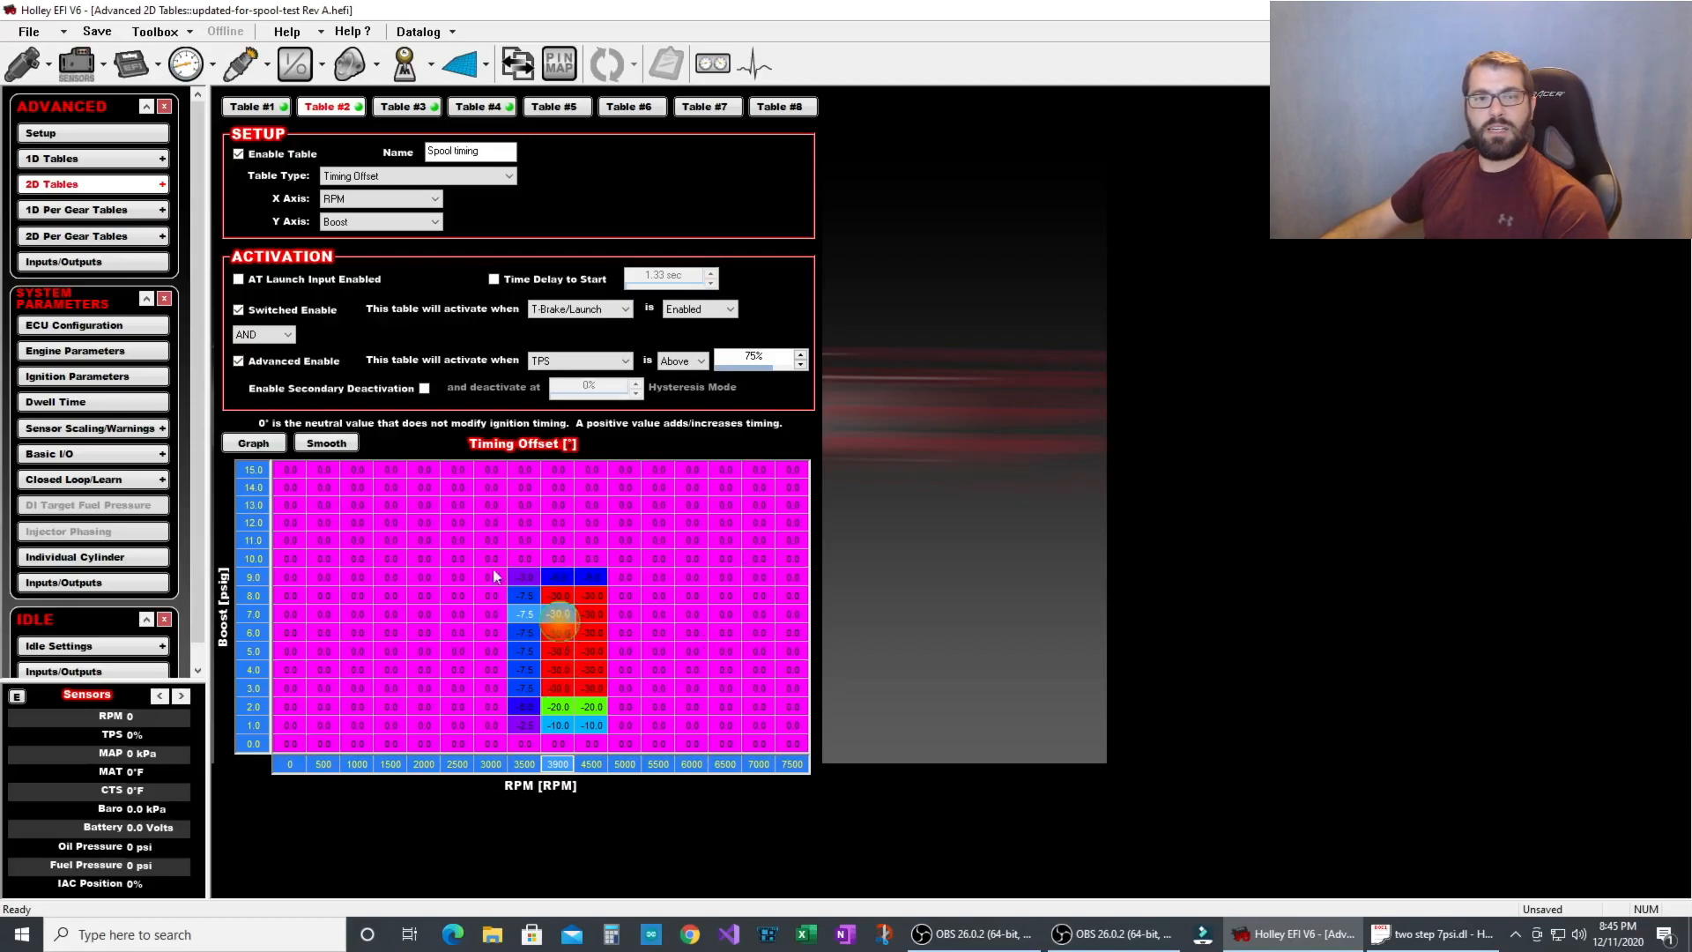
click(1430, 934)
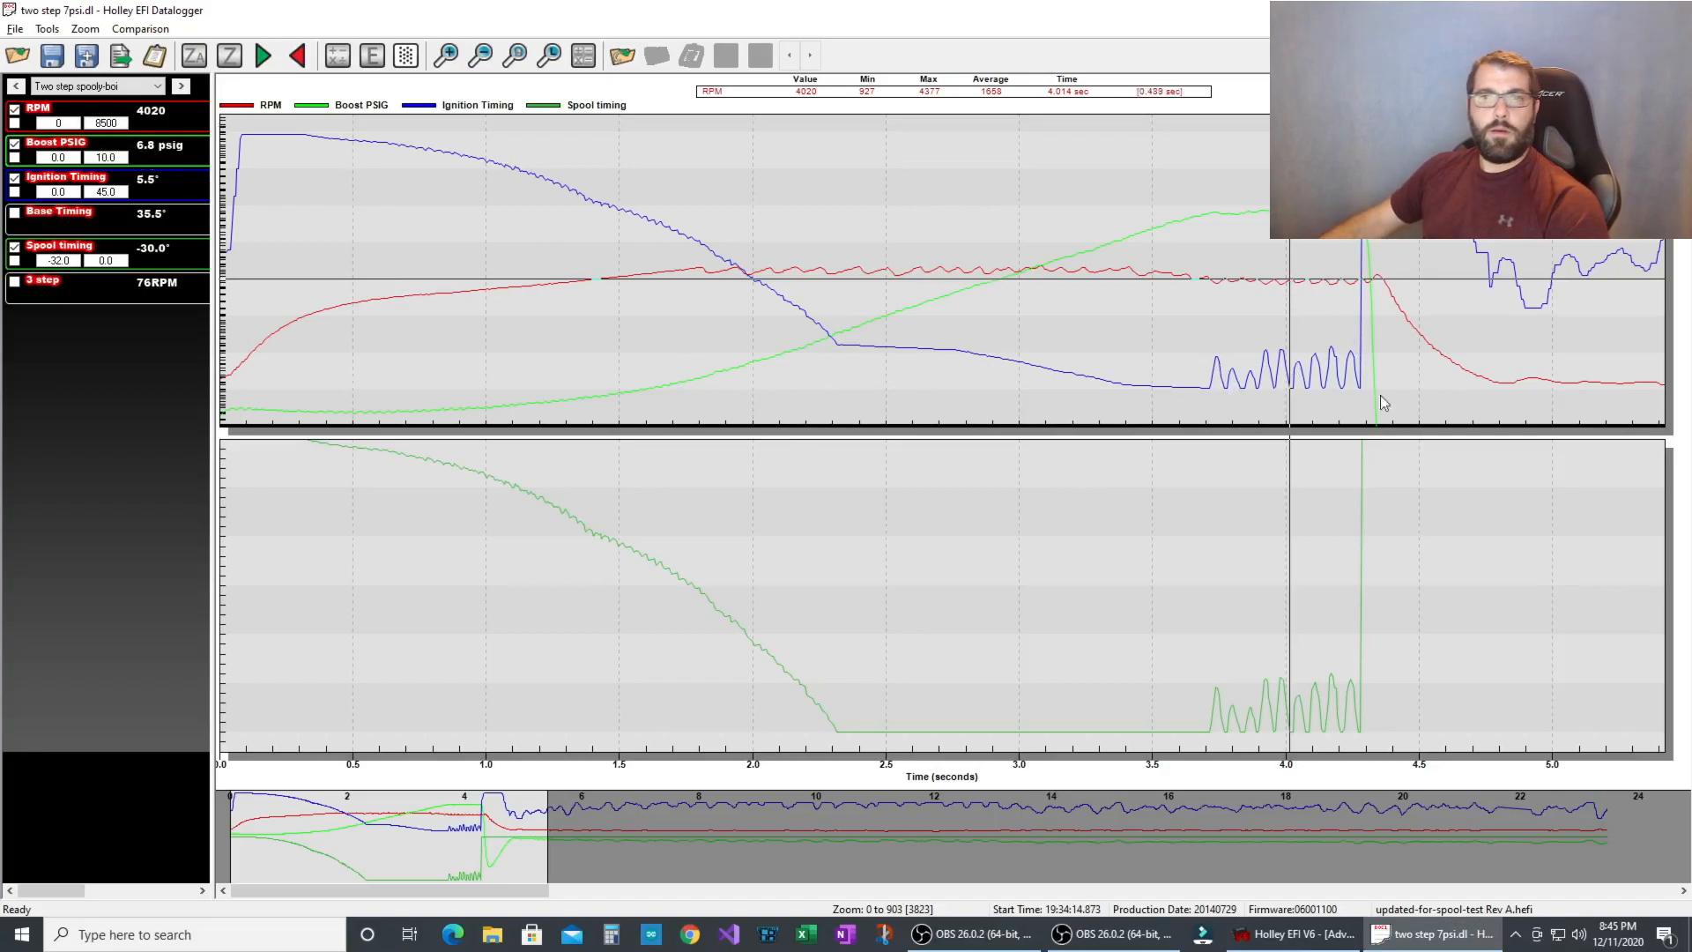
mouse_move(1292, 705)
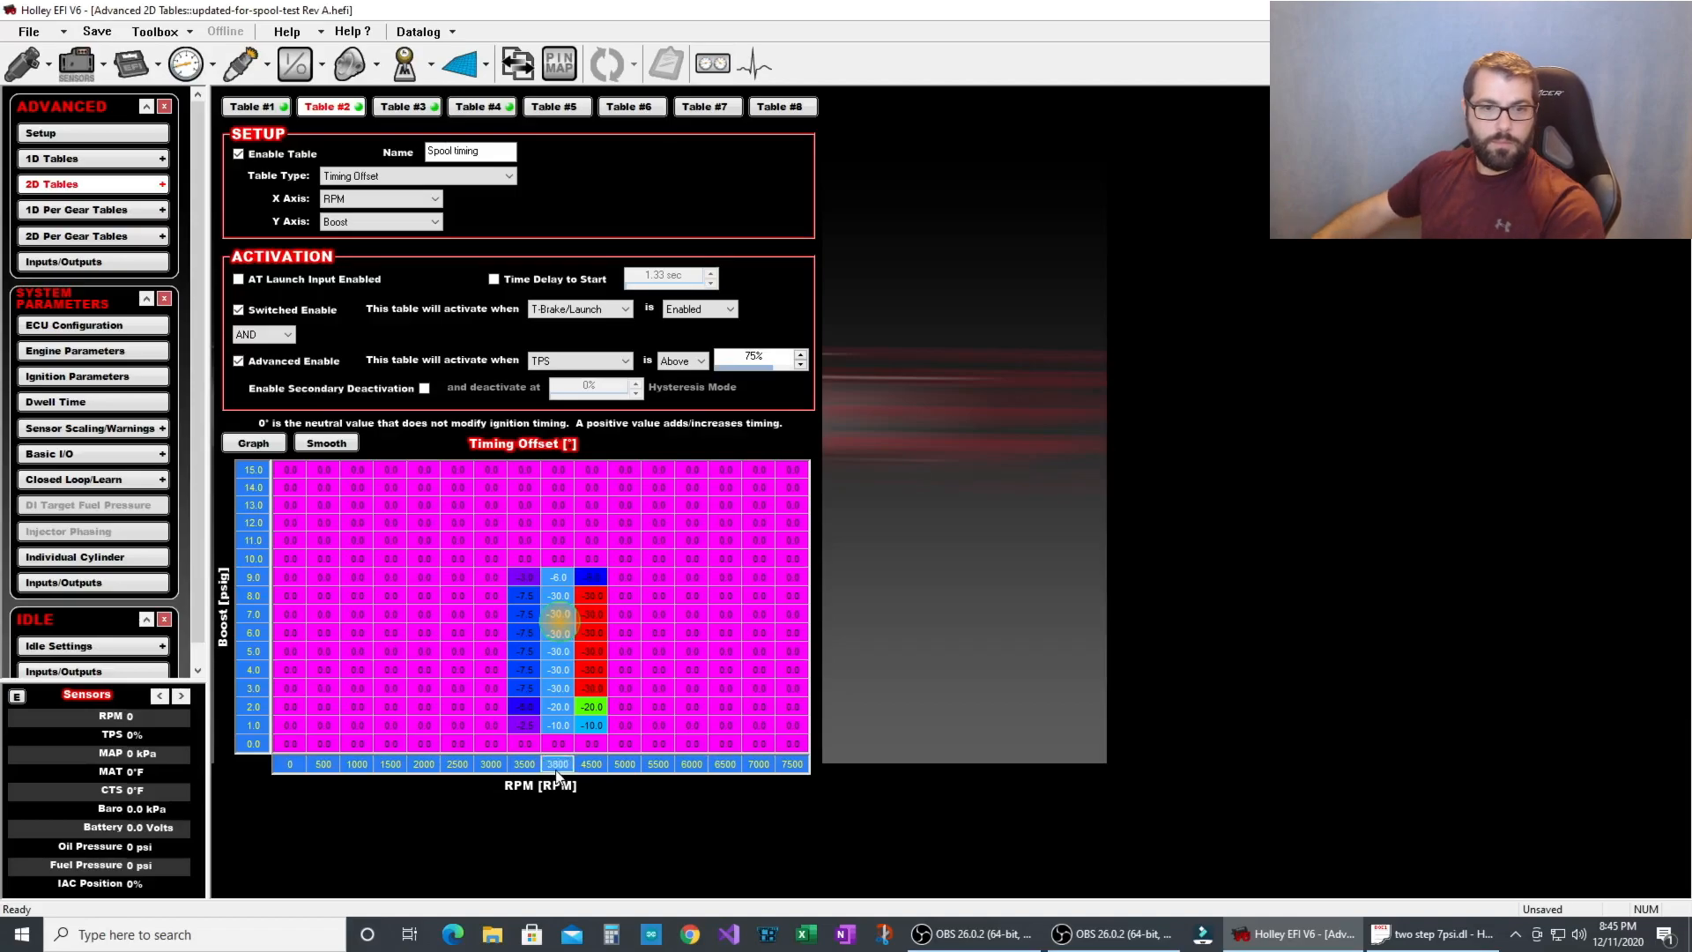
Step: Return to the launch datalog after setting -30° from 3 to 8 psi at 4000 RPM
click(1430, 934)
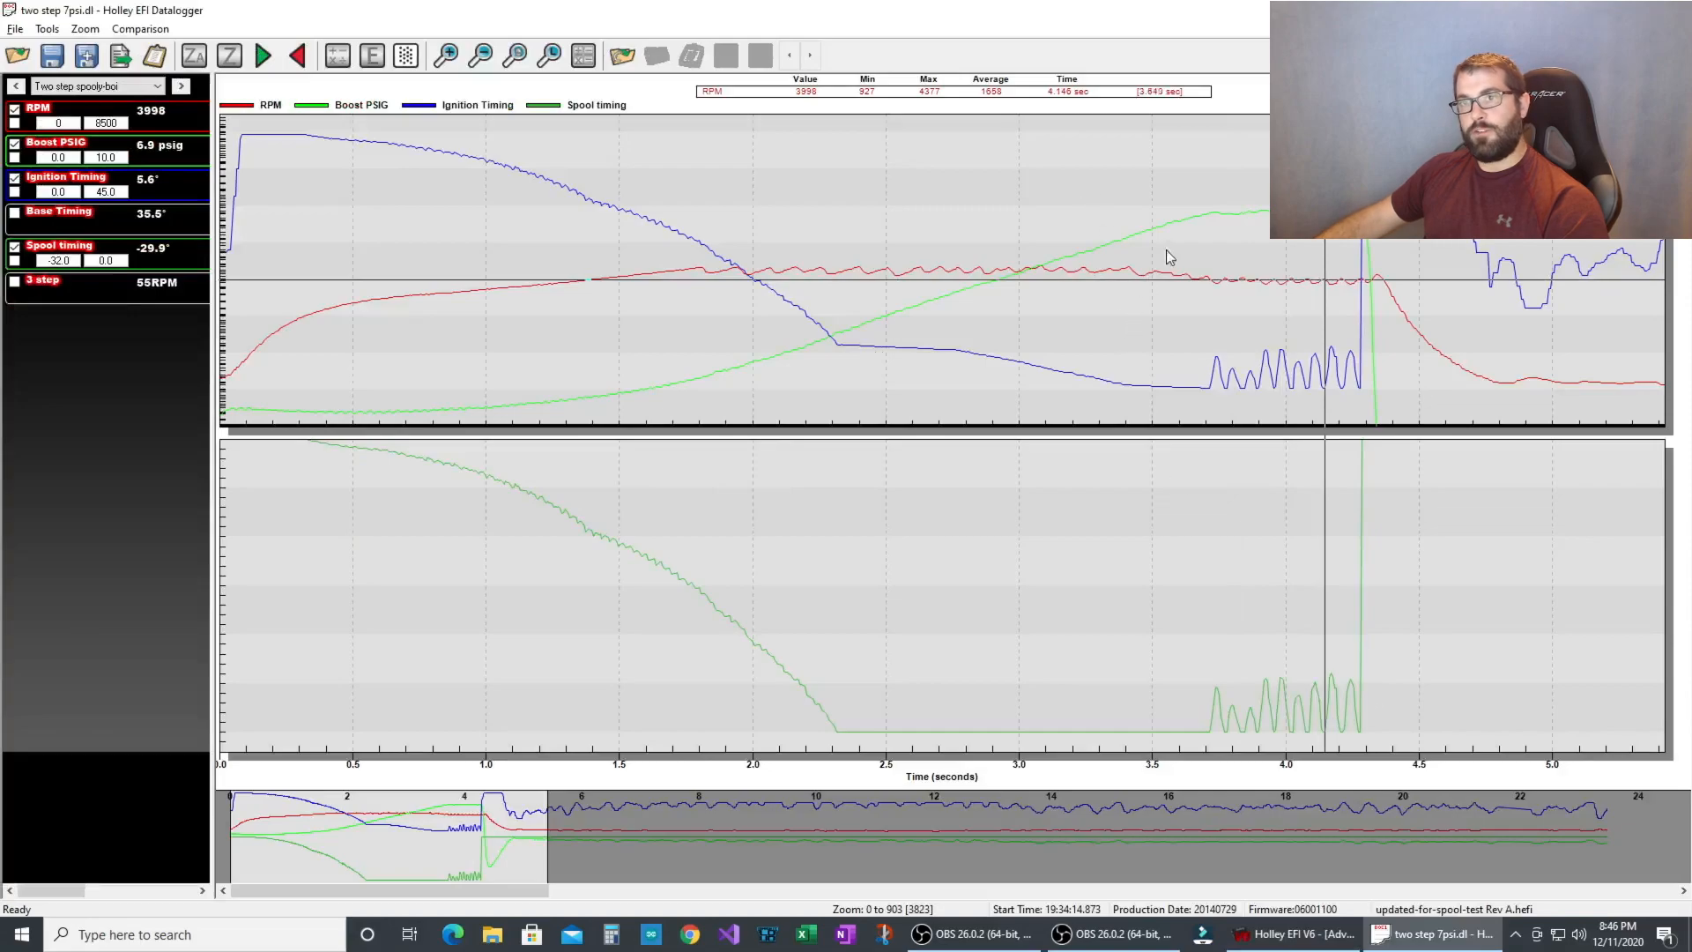
mouse_move(282, 180)
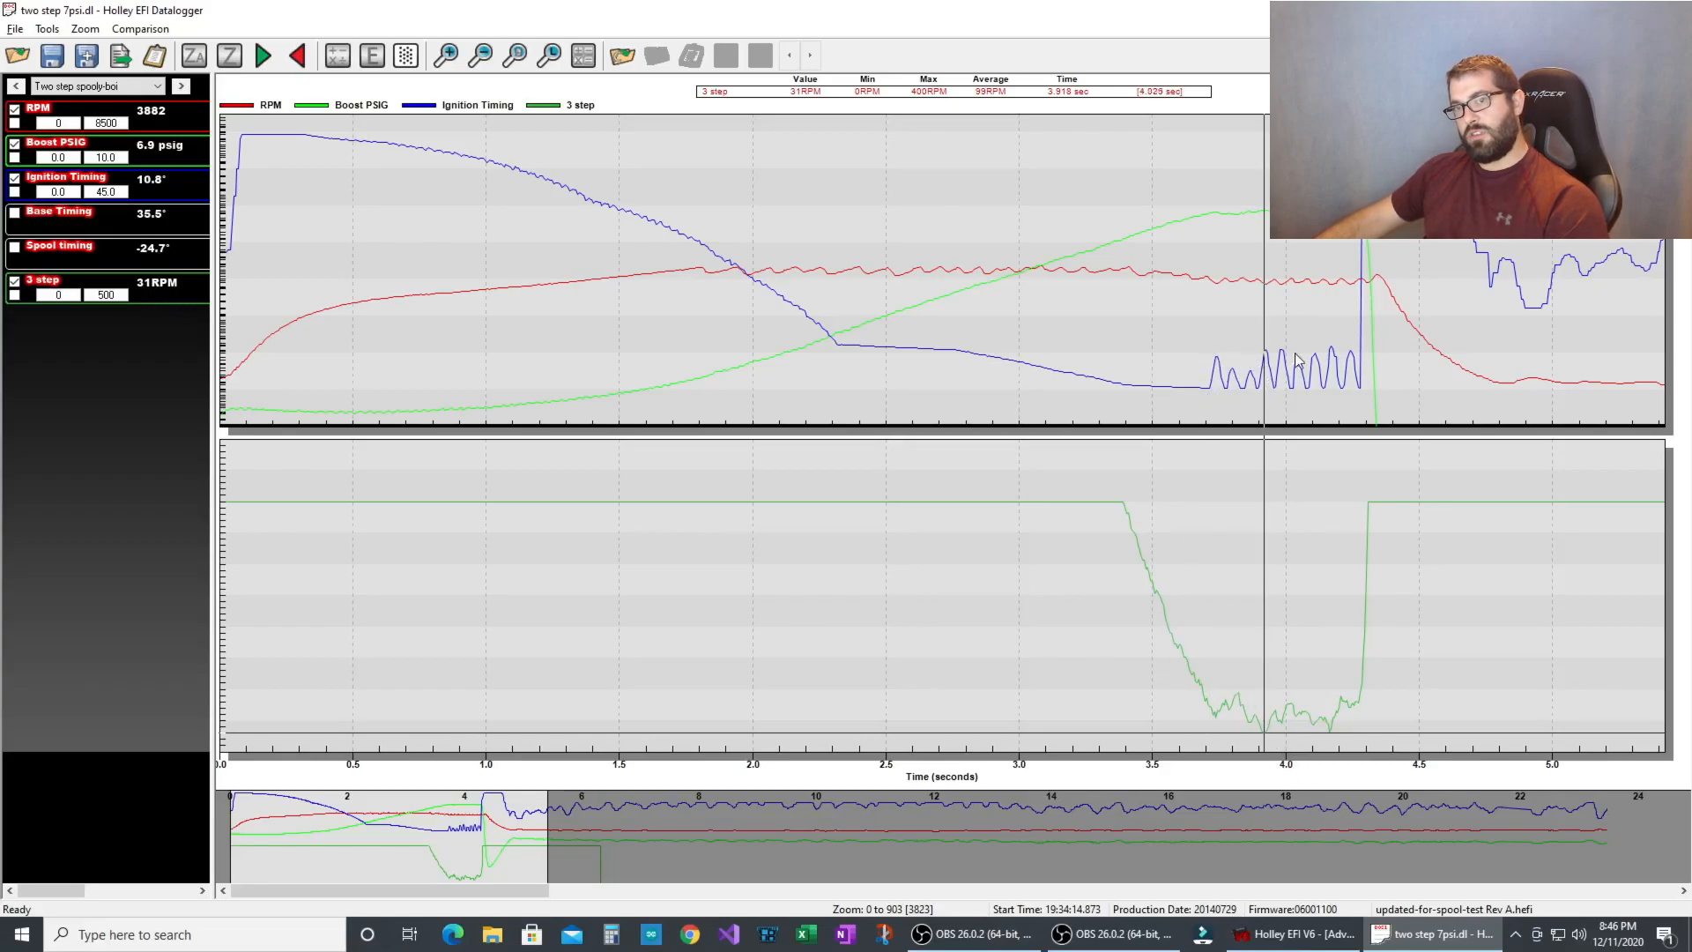
Step: Go back to the tune file with the lower graph now plotting the 3 step trace
click(1292, 934)
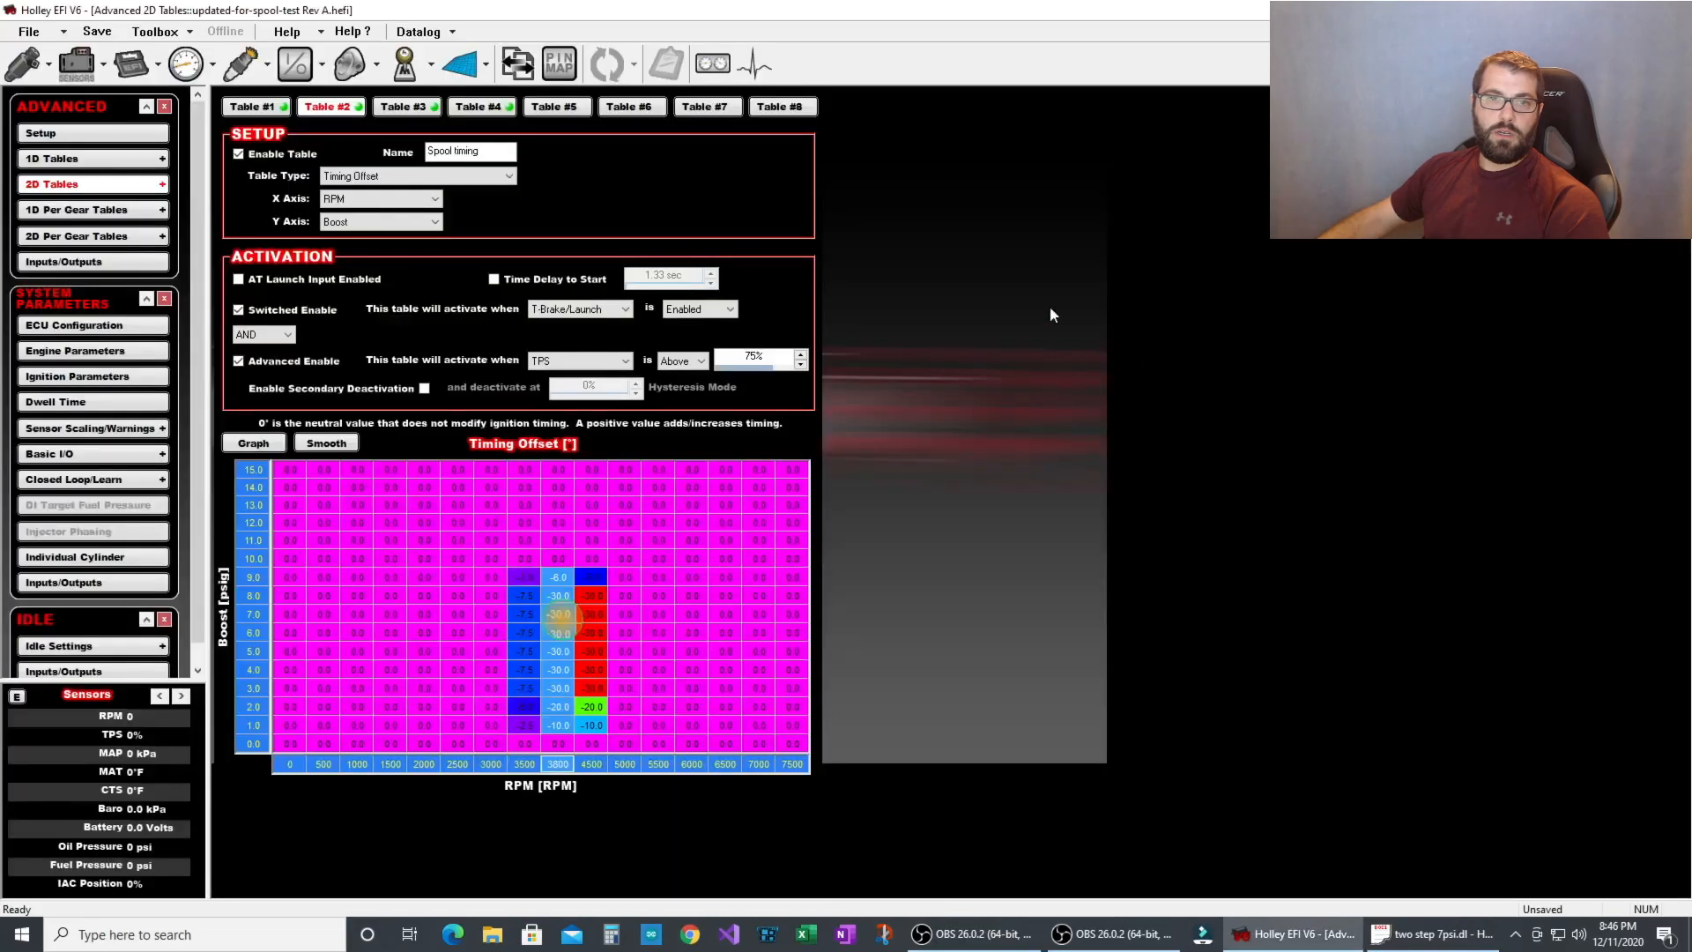
Step: In Table #3, set the 6 psi rev limiter offset to 0, keeping 400 RPM through 5 psi
click(407, 106)
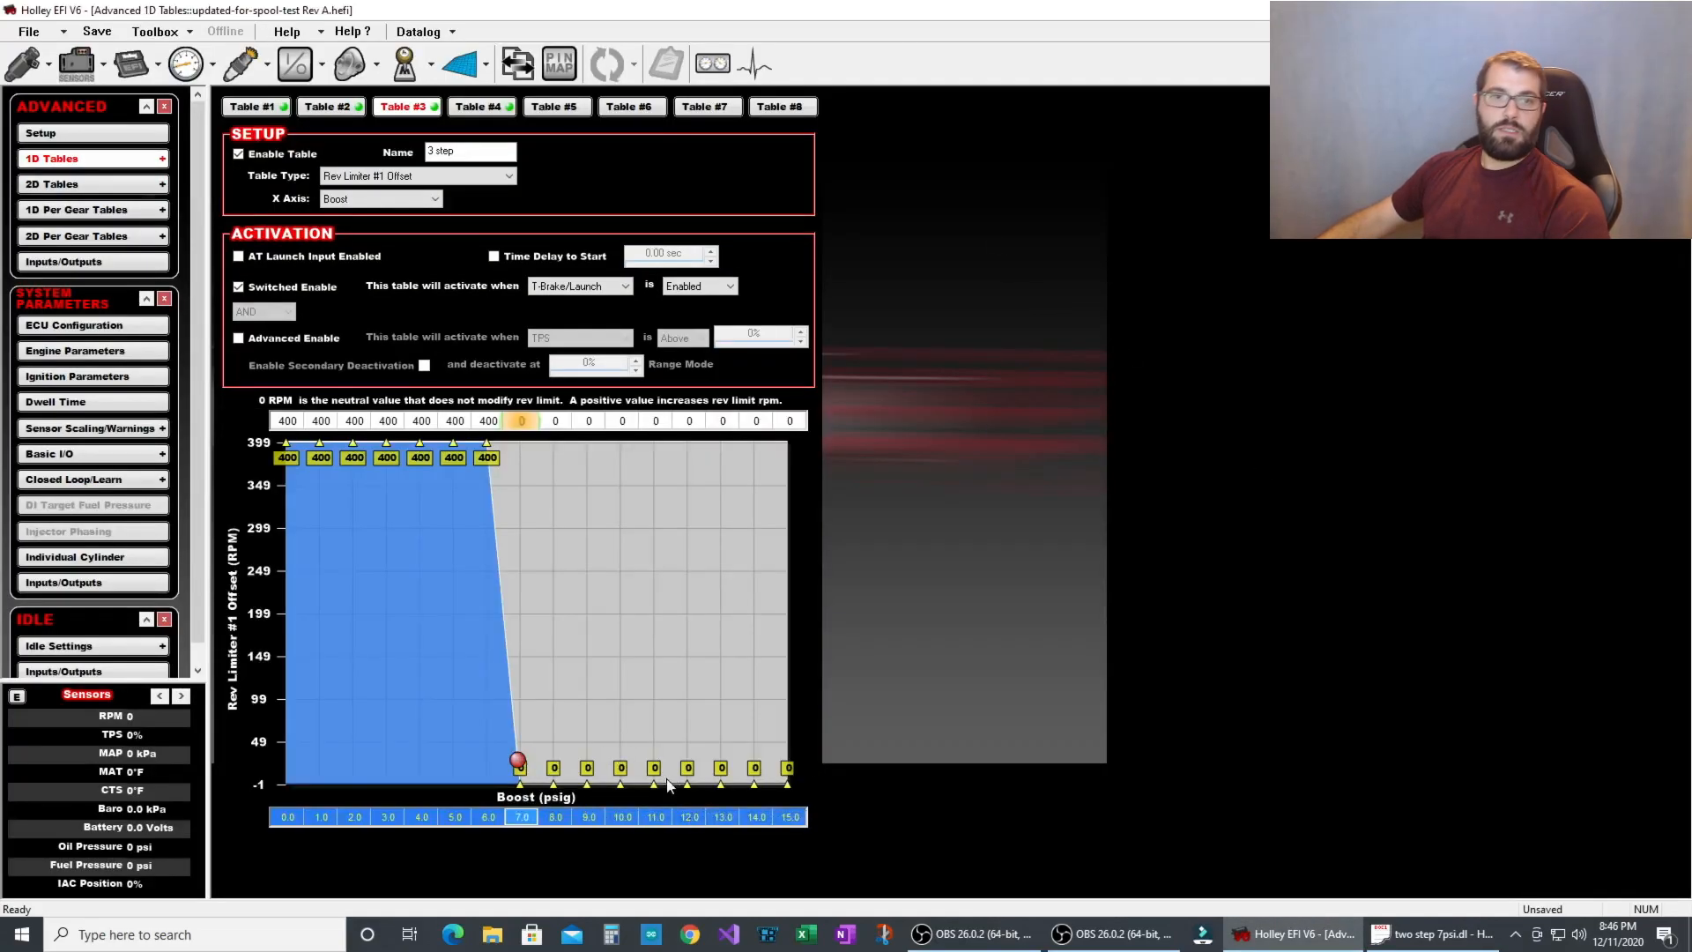
mouse_move(335, 666)
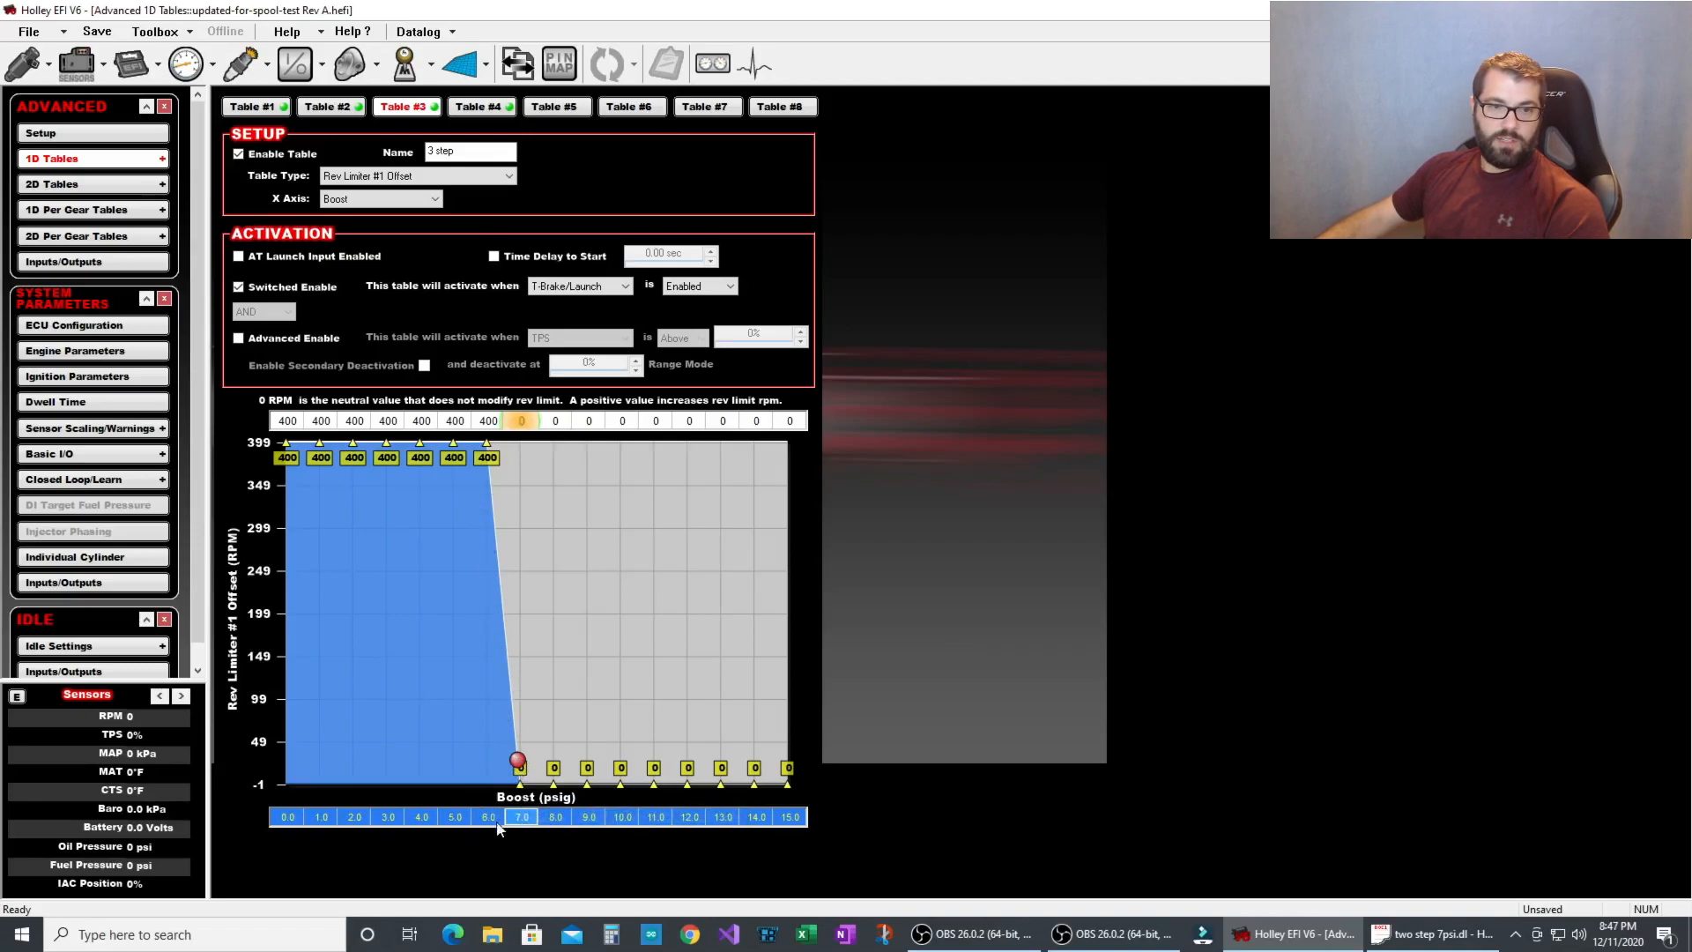
mouse_move(502, 761)
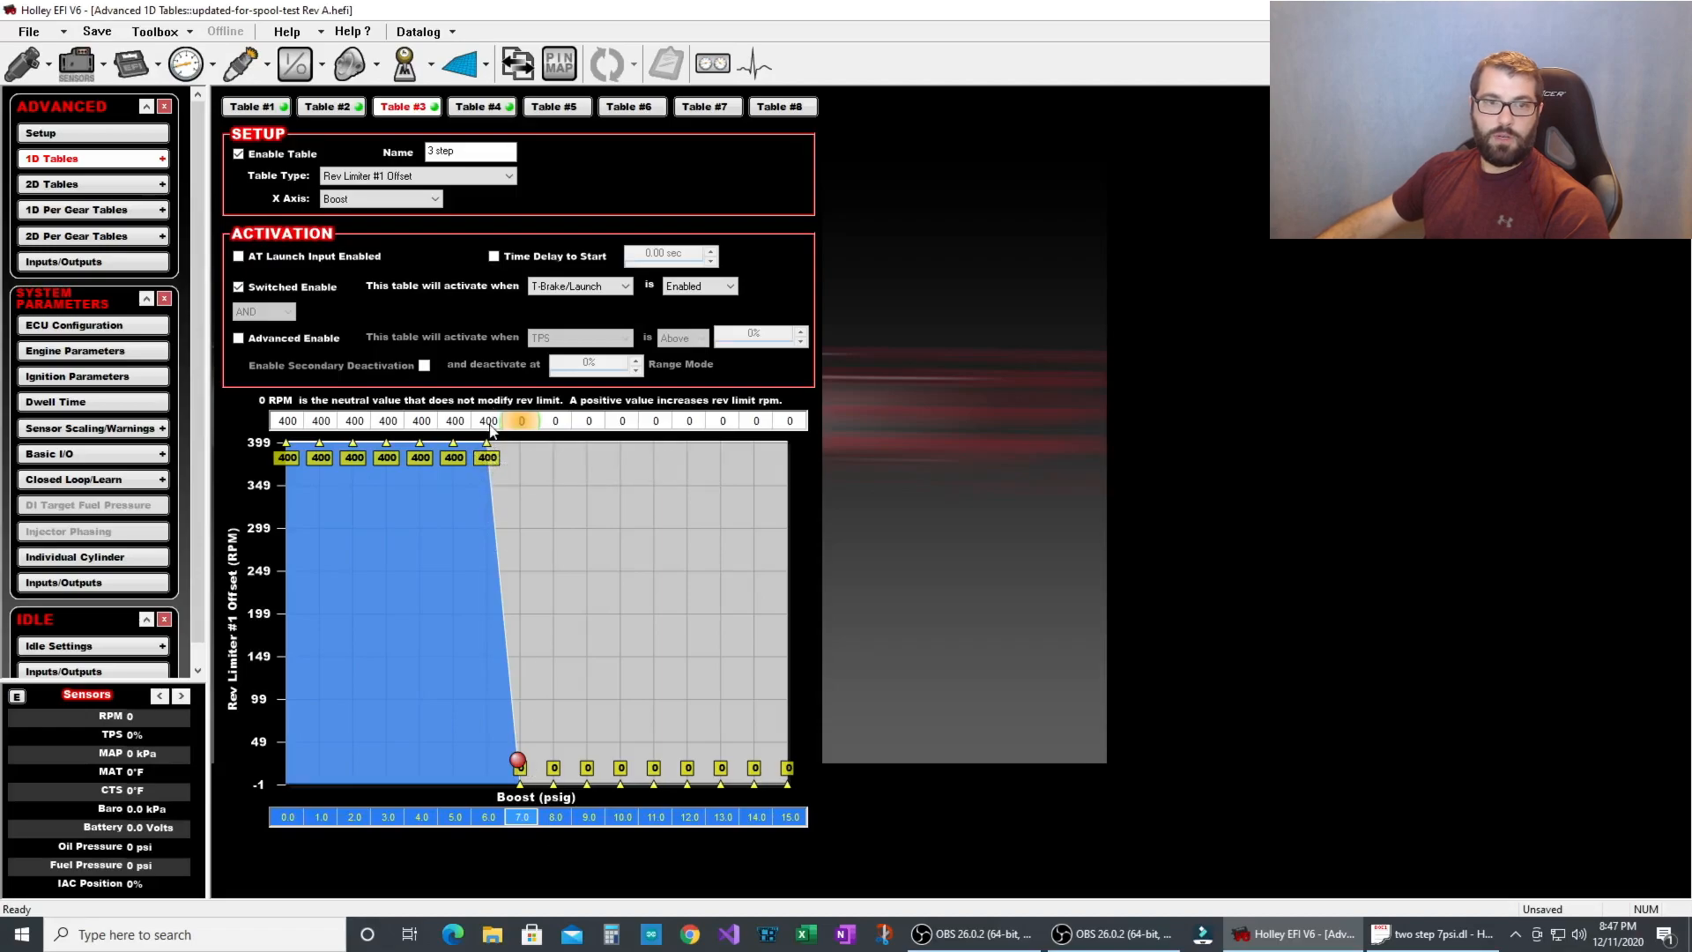
click(488, 420)
text(0)
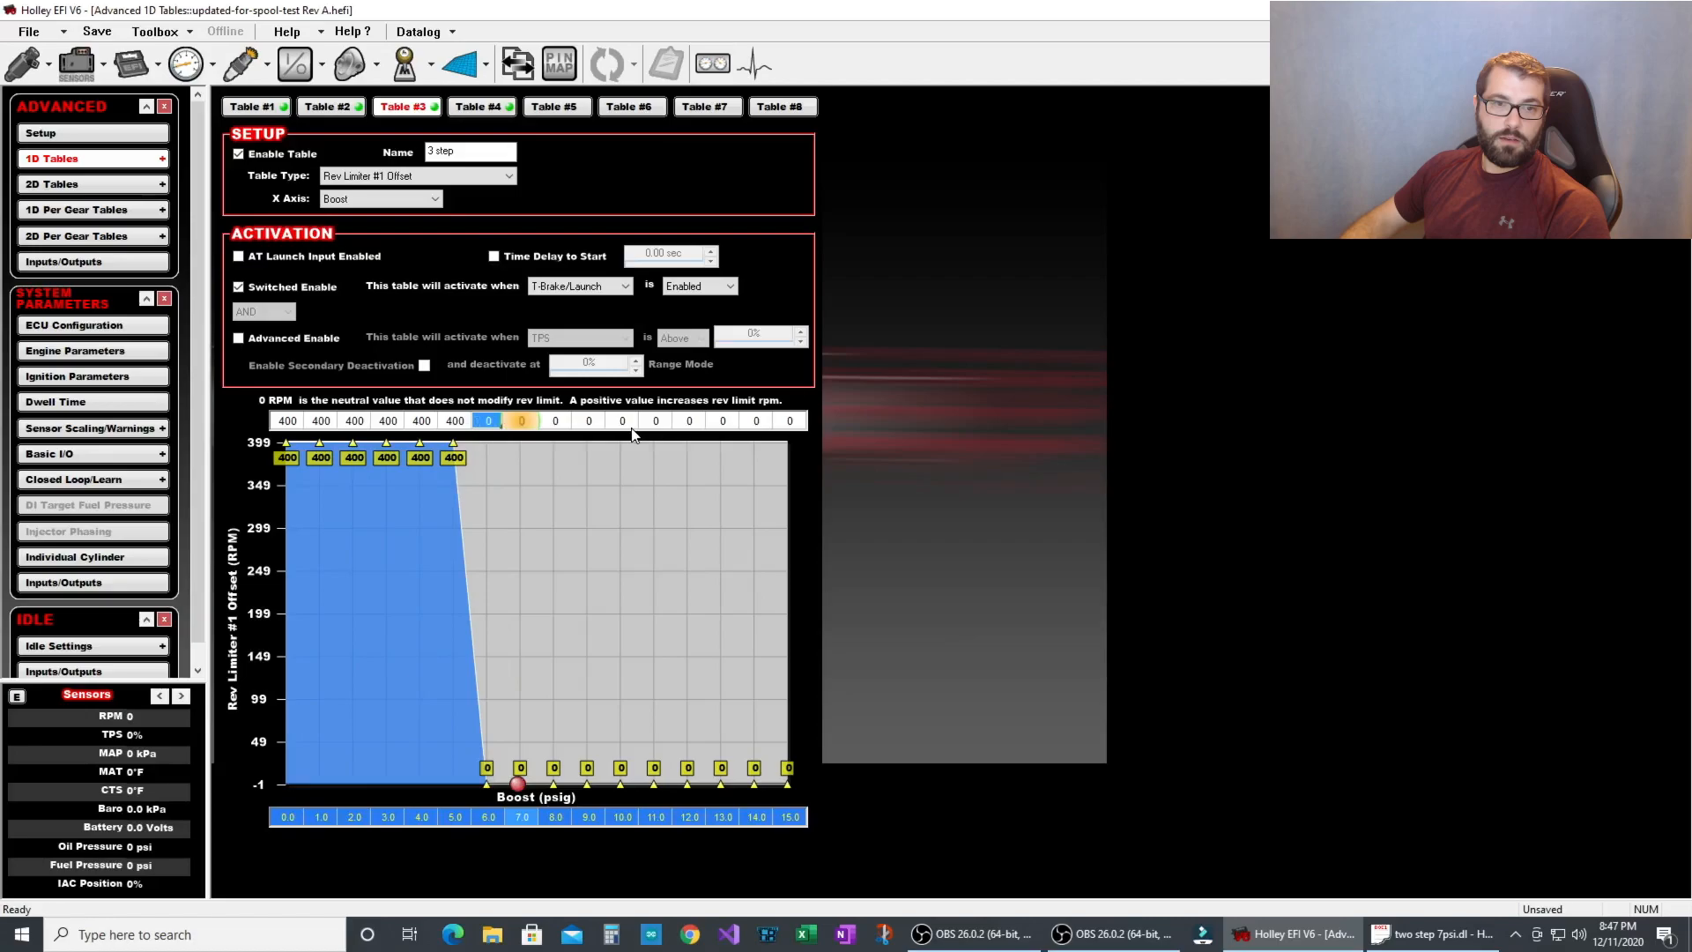
mouse_move(560, 554)
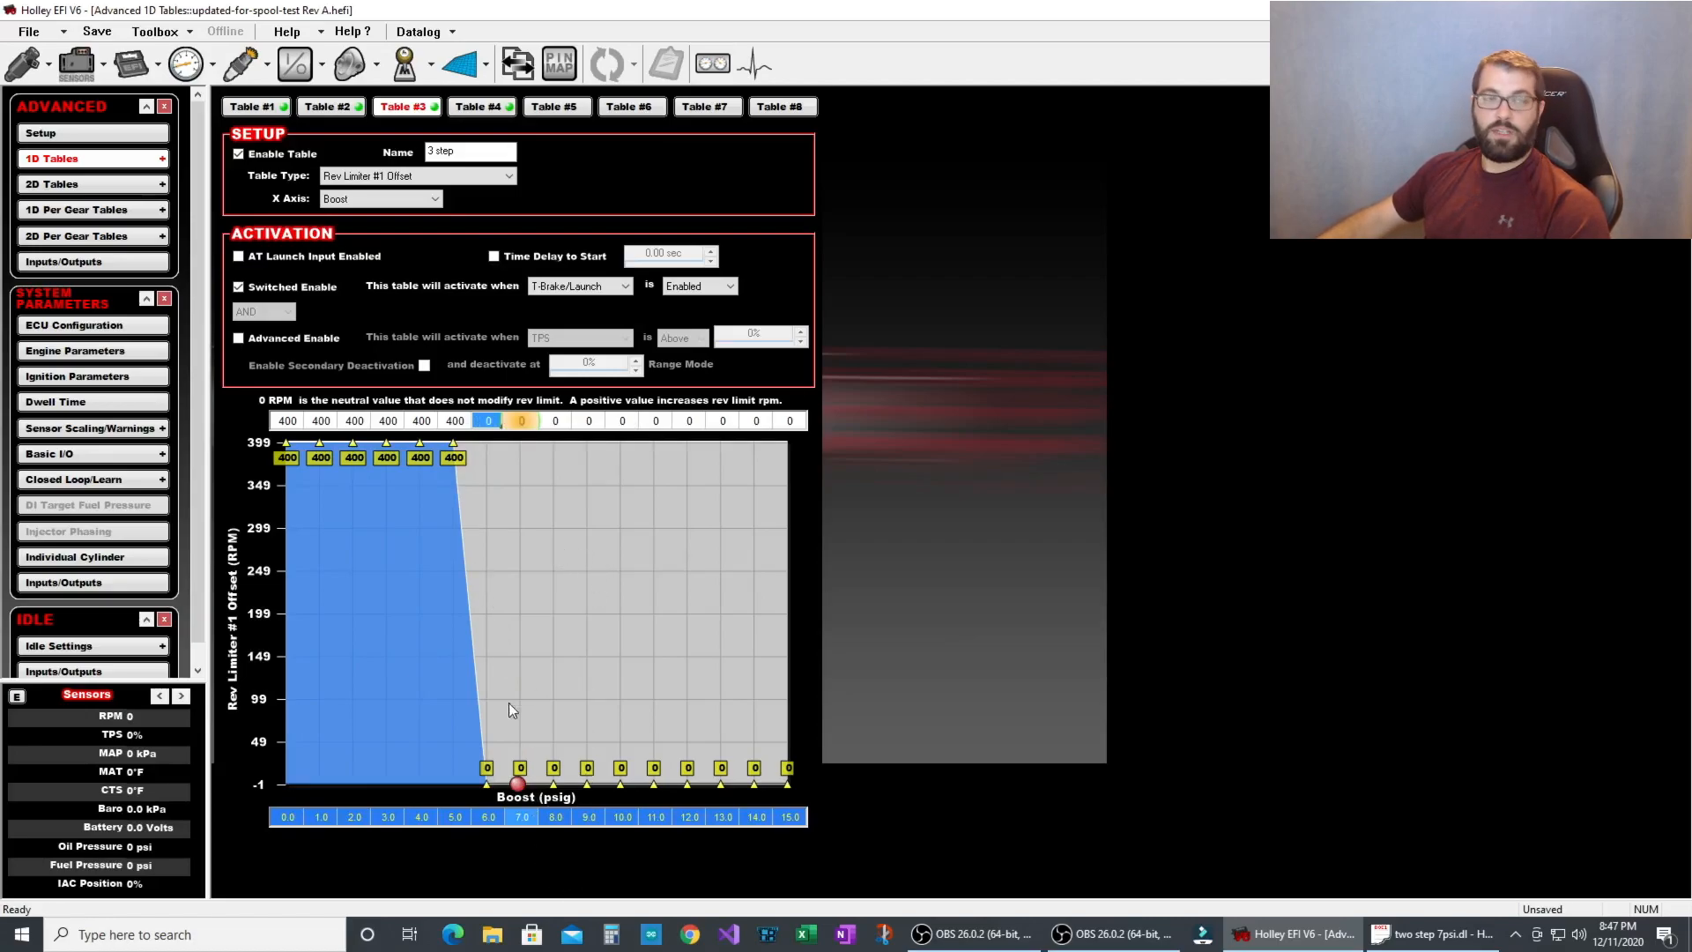
mouse_move(559, 799)
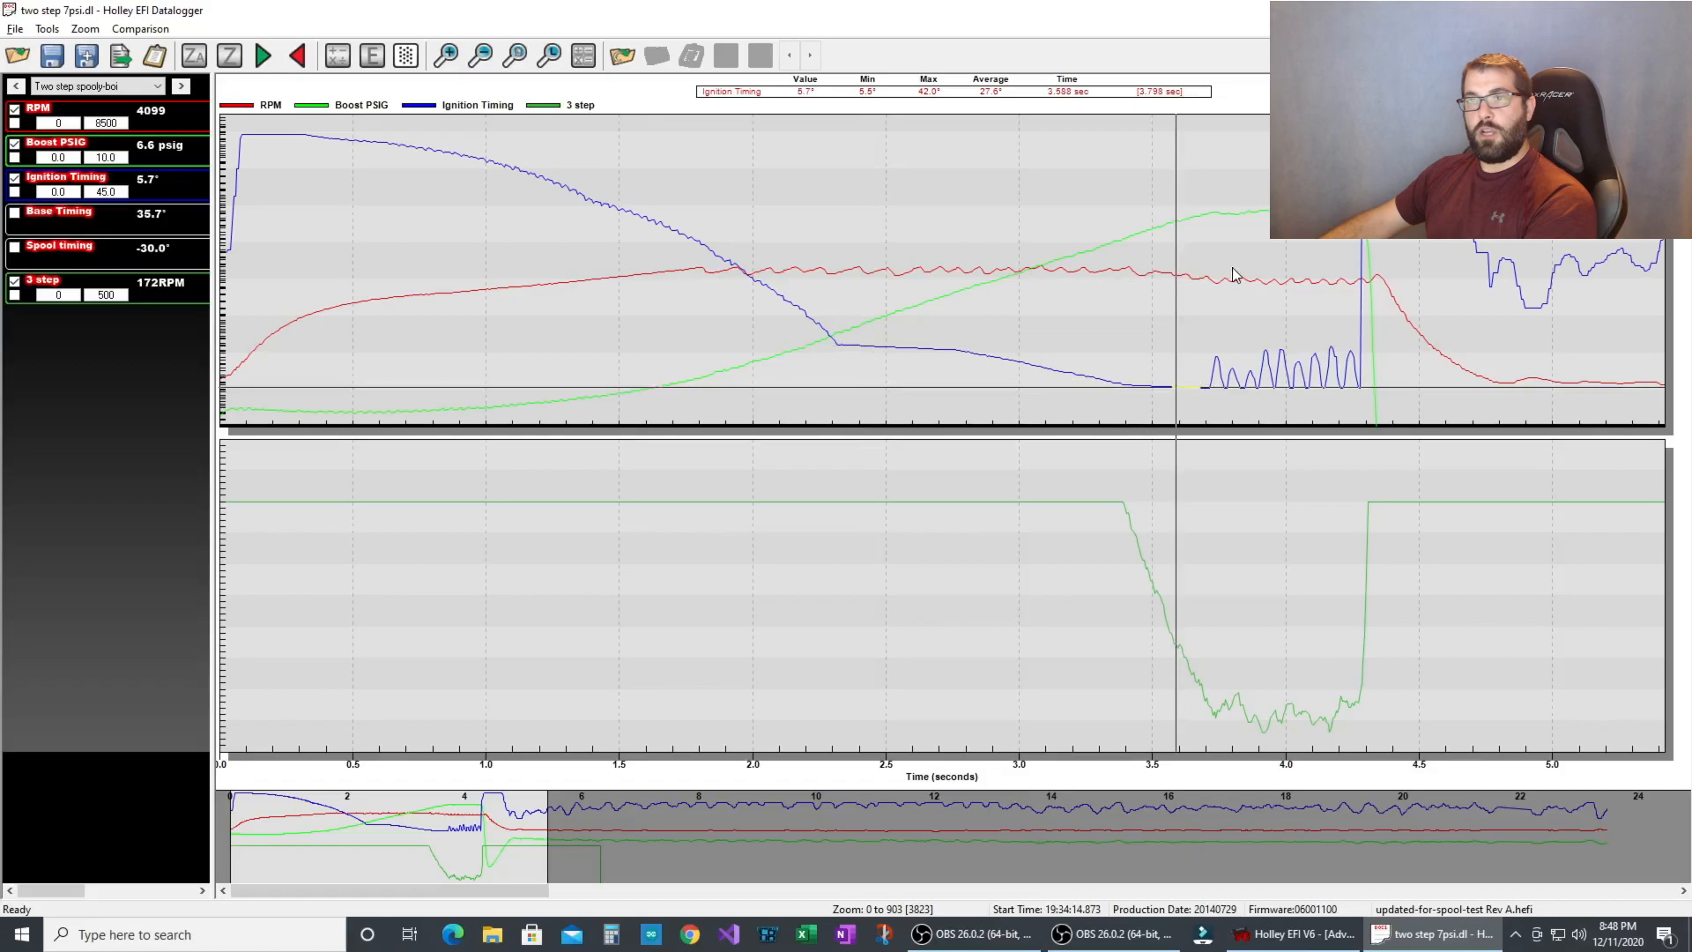
mouse_move(1295, 728)
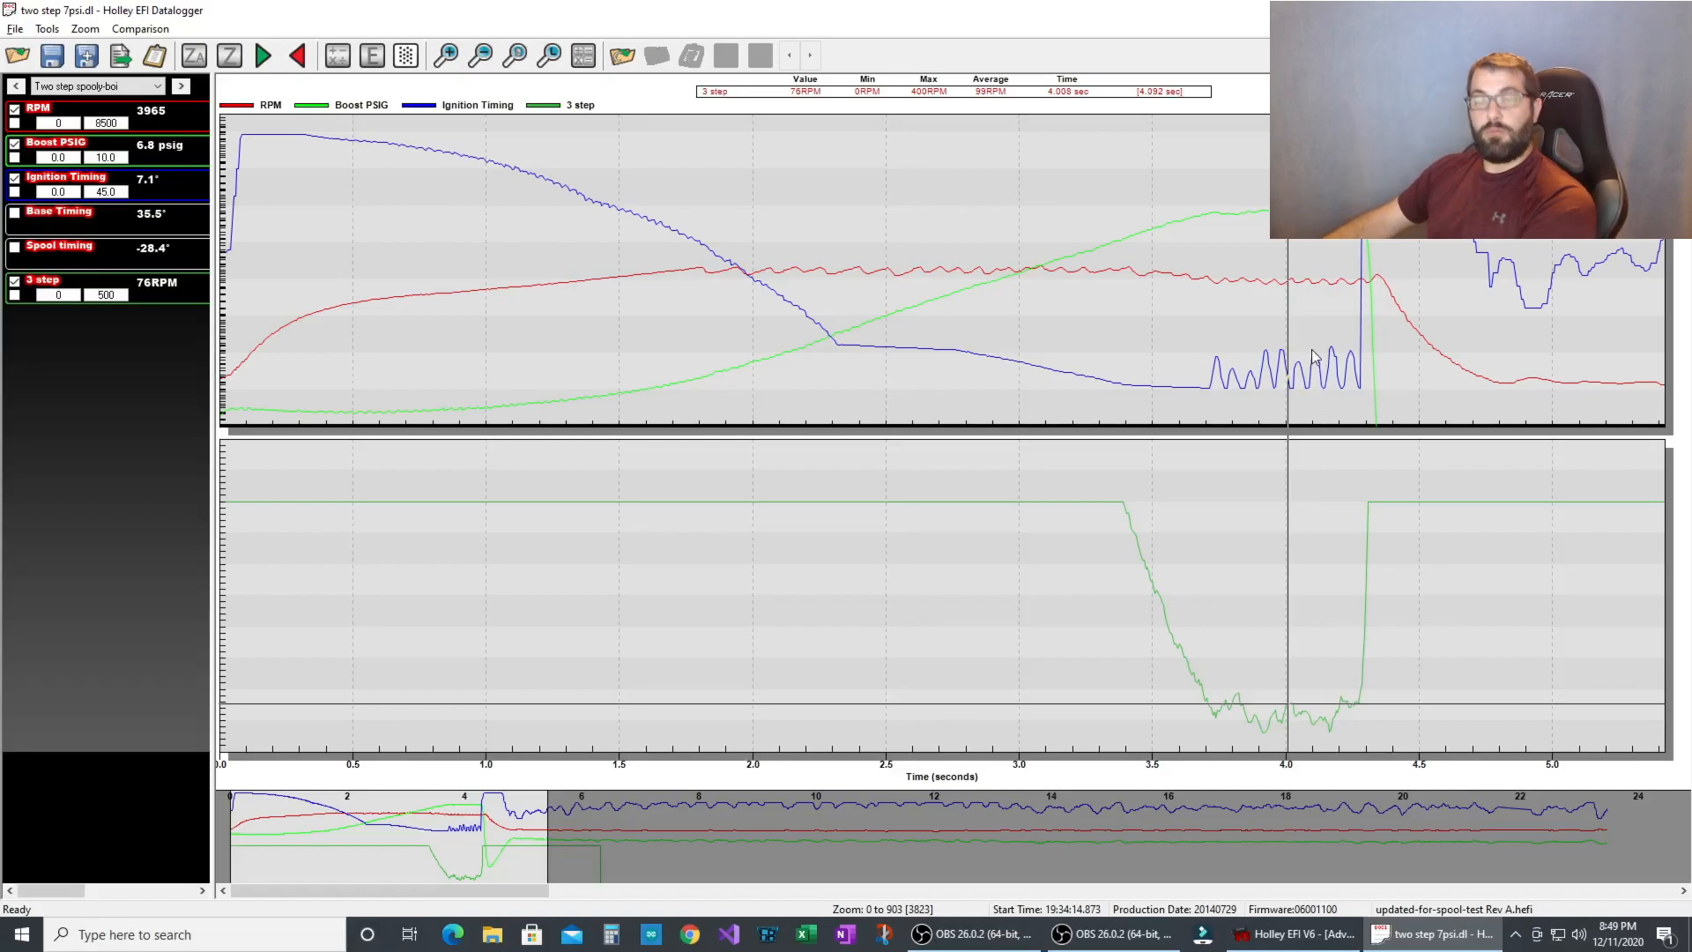
mouse_move(1379, 273)
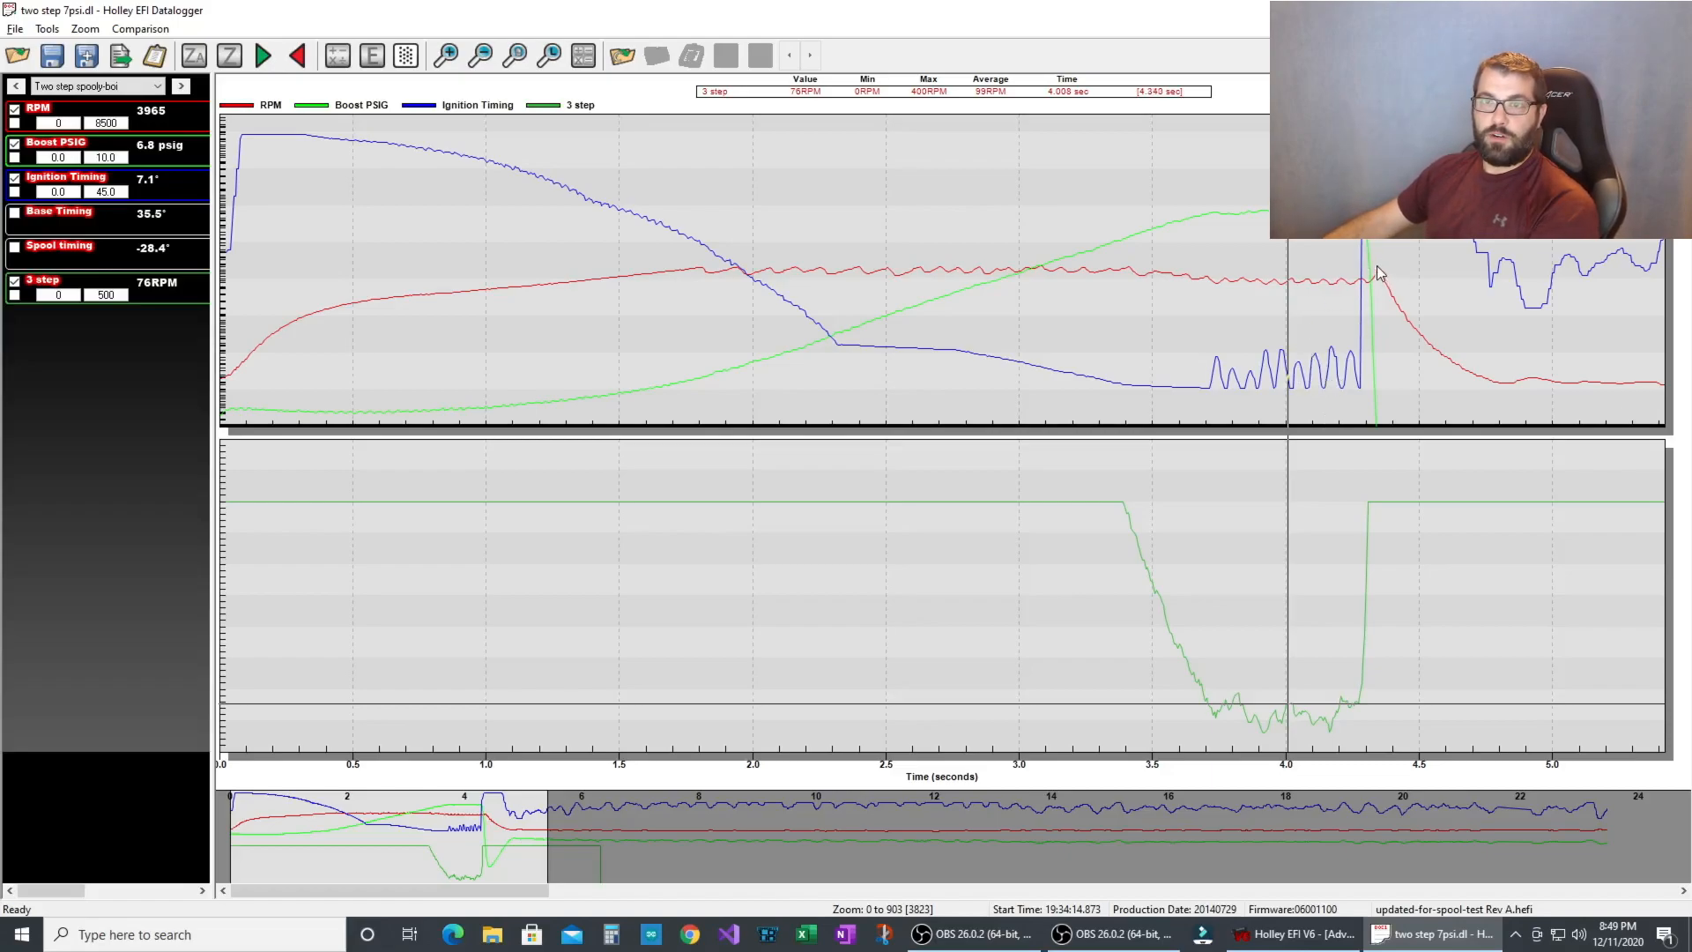
mouse_move(1314, 356)
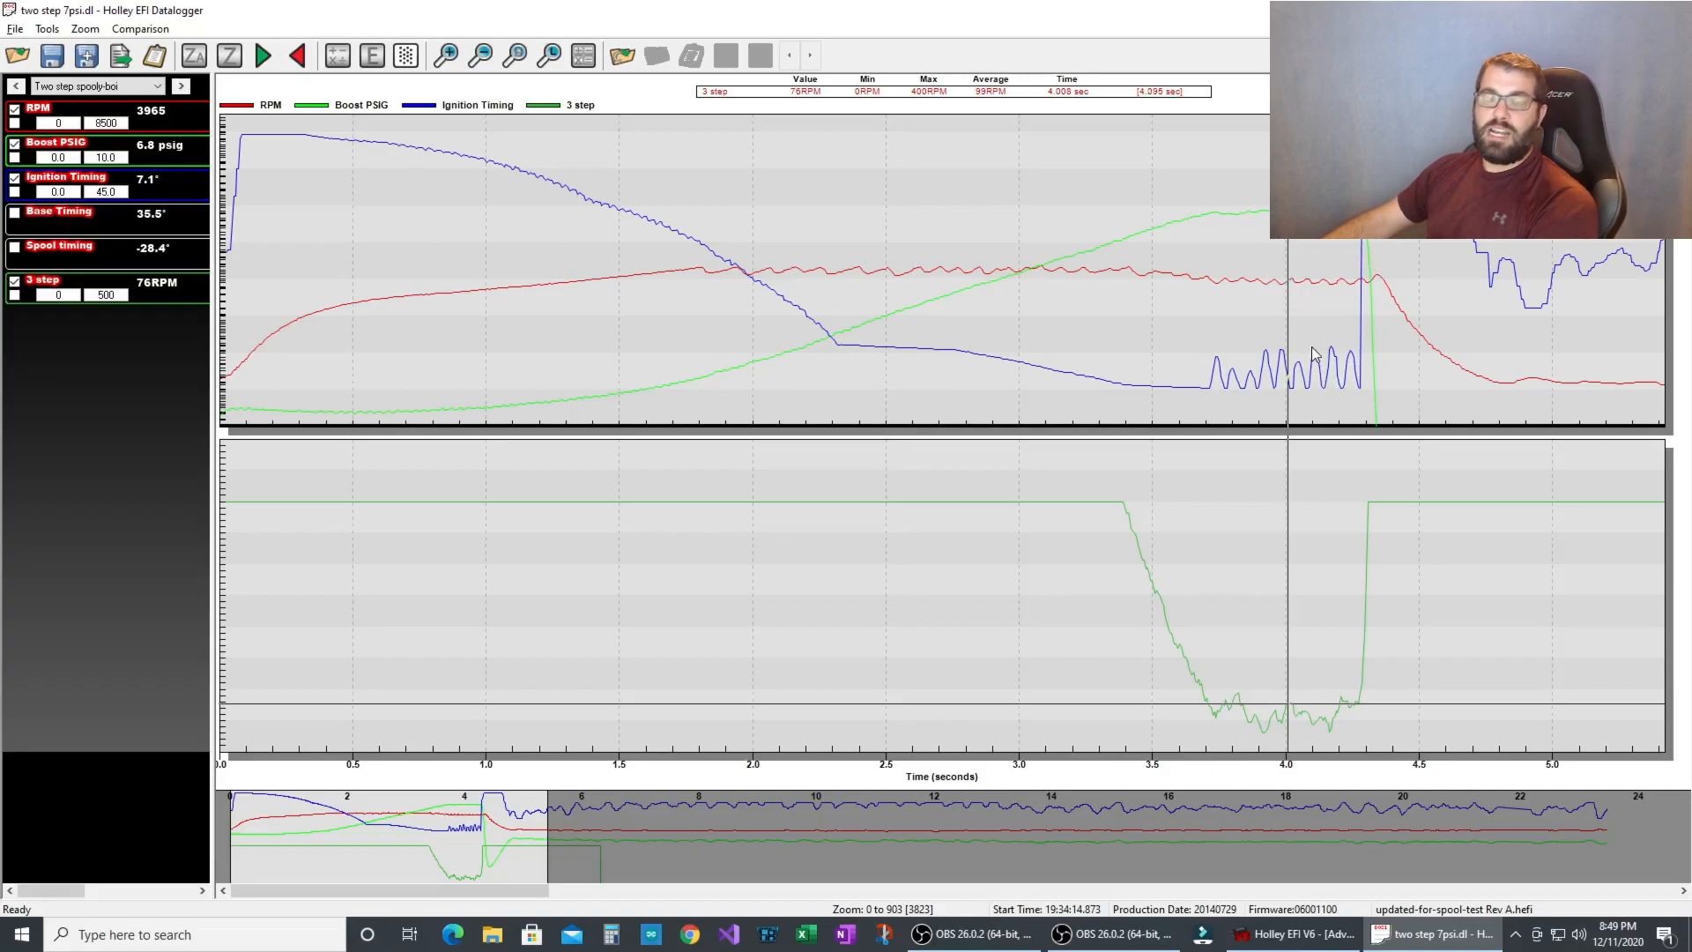